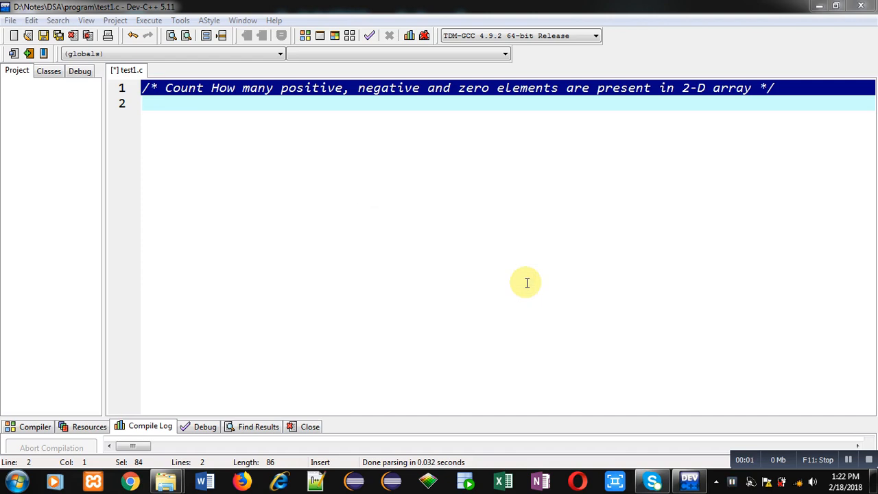
mouse_move(267, 149)
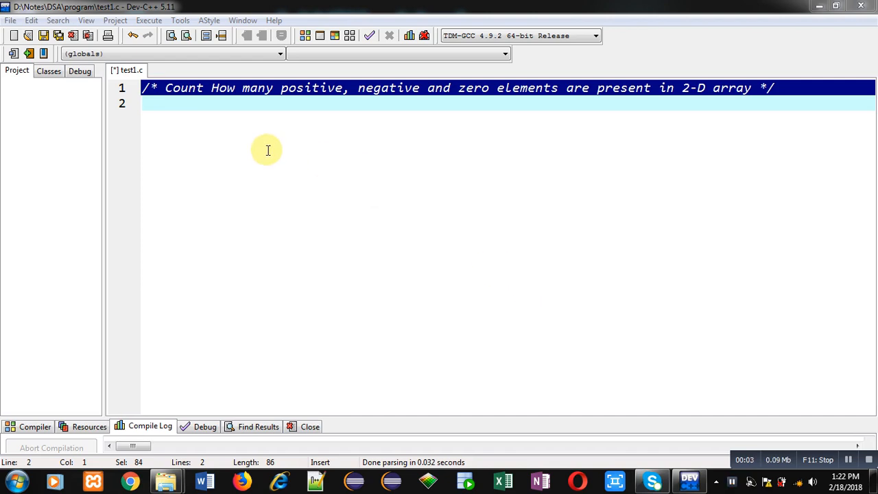
mouse_move(208, 115)
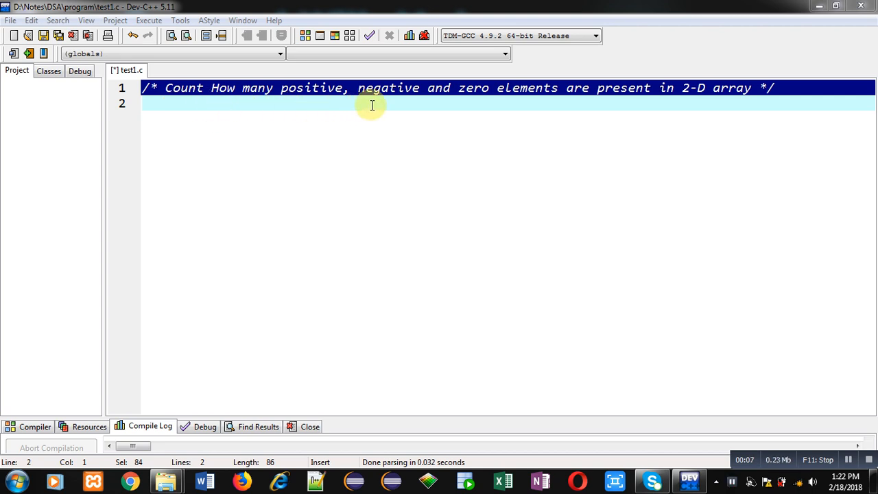
mouse_move(651, 96)
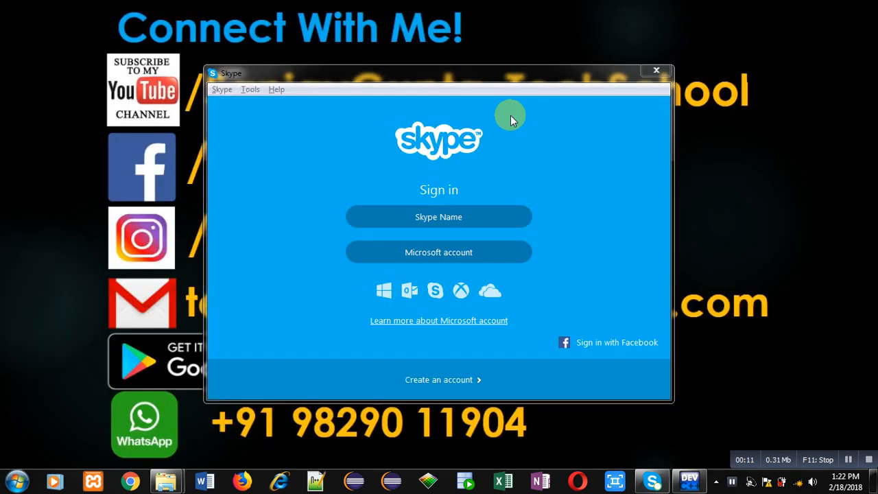
- Close the Skype sign-in window on the desktop
left_click(655, 70)
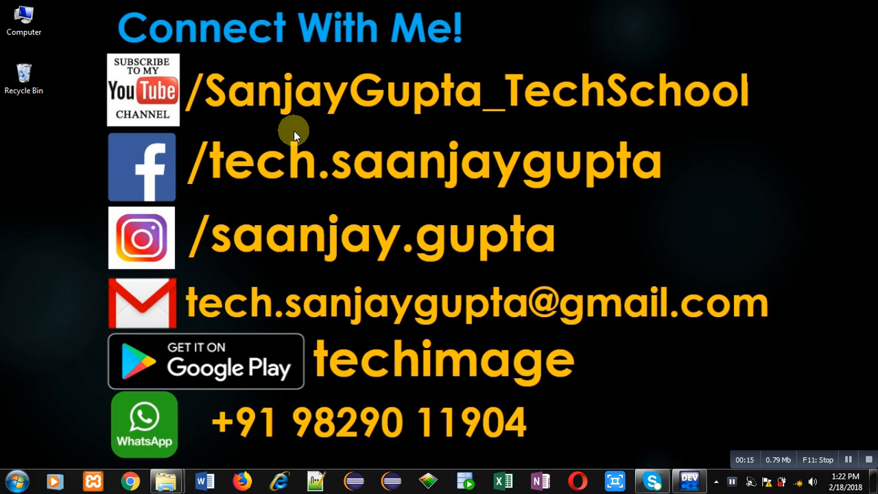
mouse_move(134, 118)
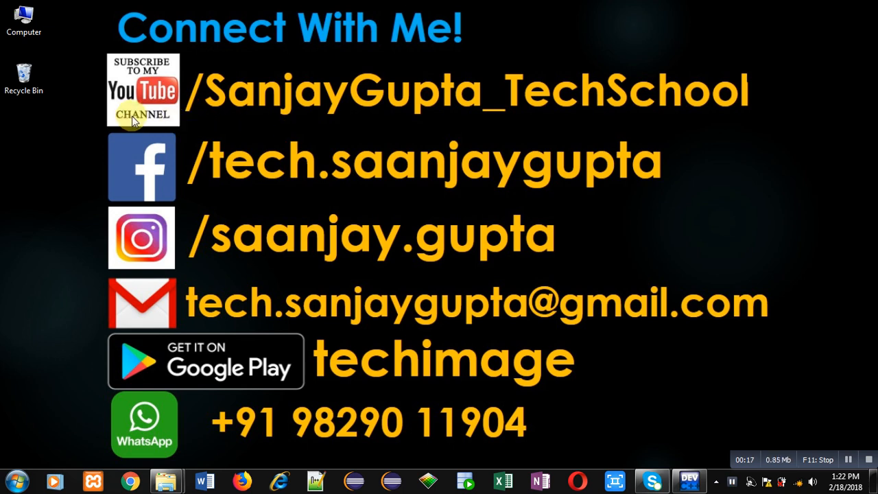
mouse_move(521, 135)
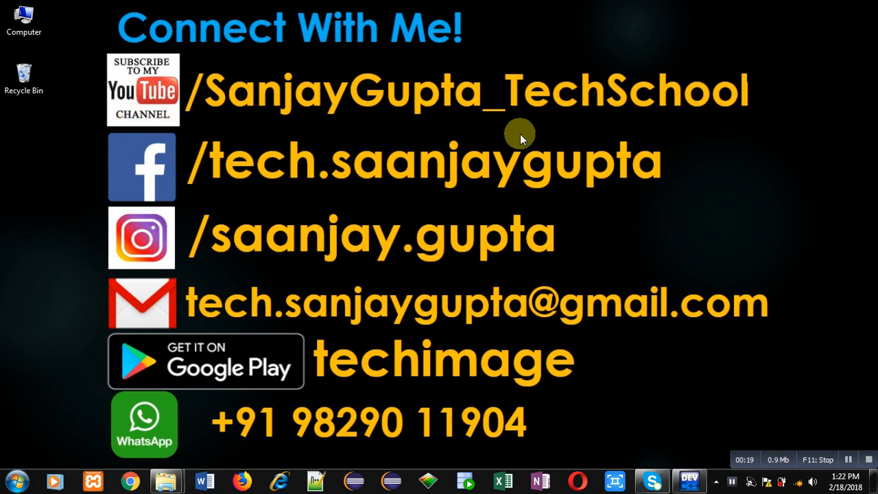
mouse_move(381, 424)
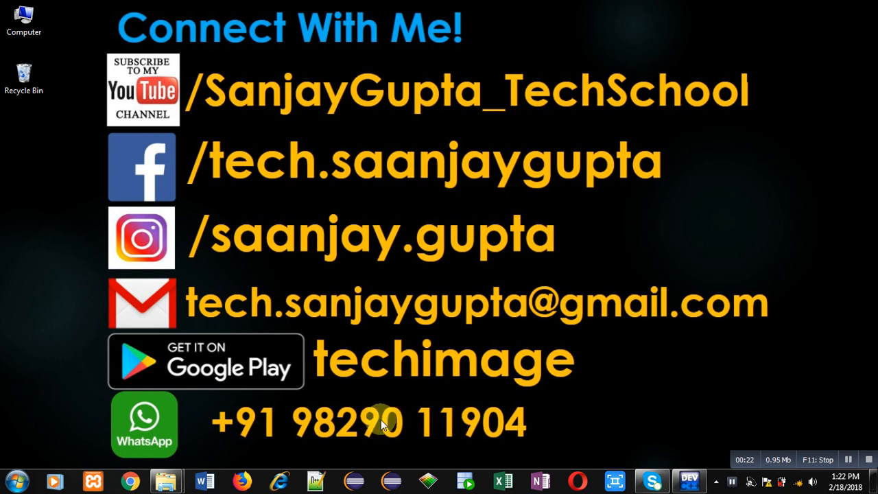
mouse_move(366, 392)
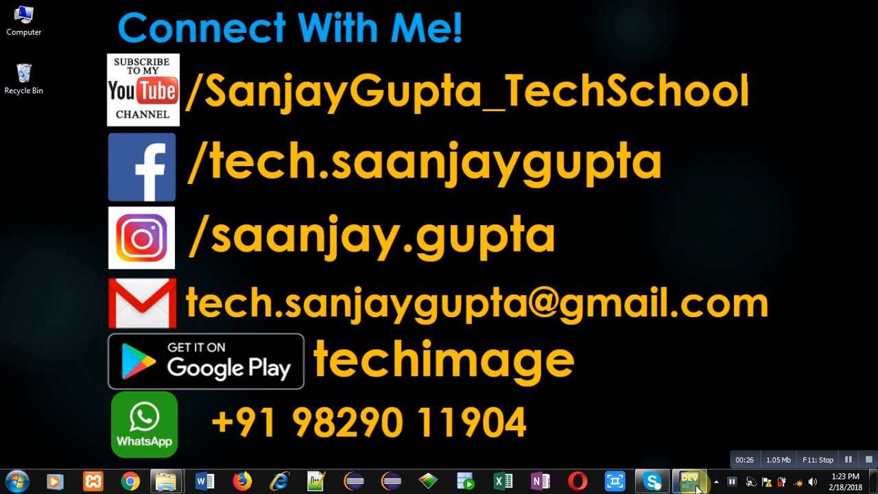
- Return to the test1.c editor and add #include<stdio.h>
left_click(691, 479)
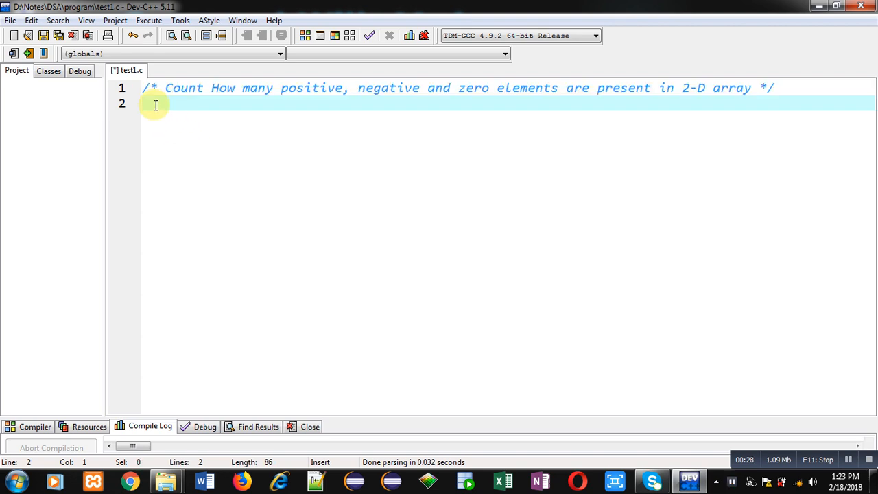
type("#")
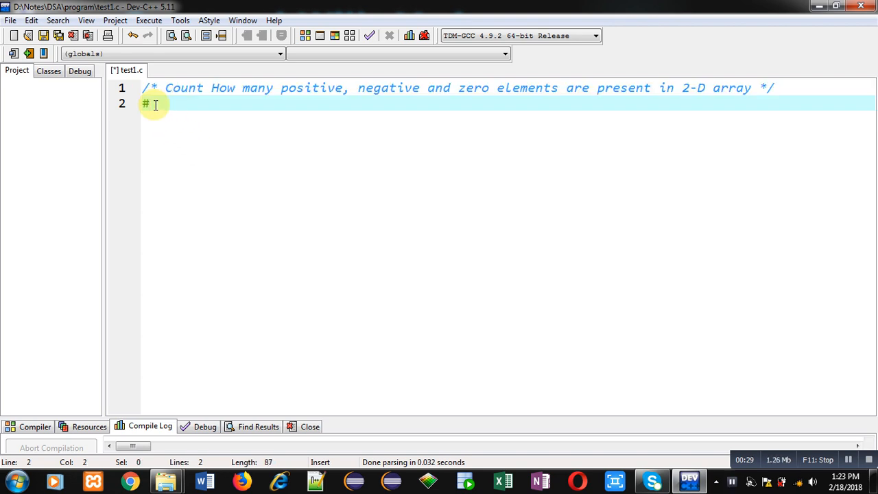
type("include")
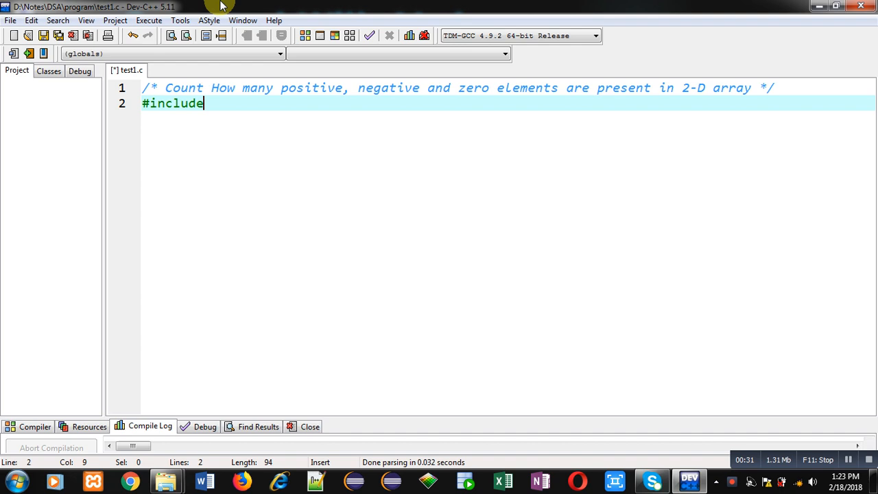
type("<stdio.h>")
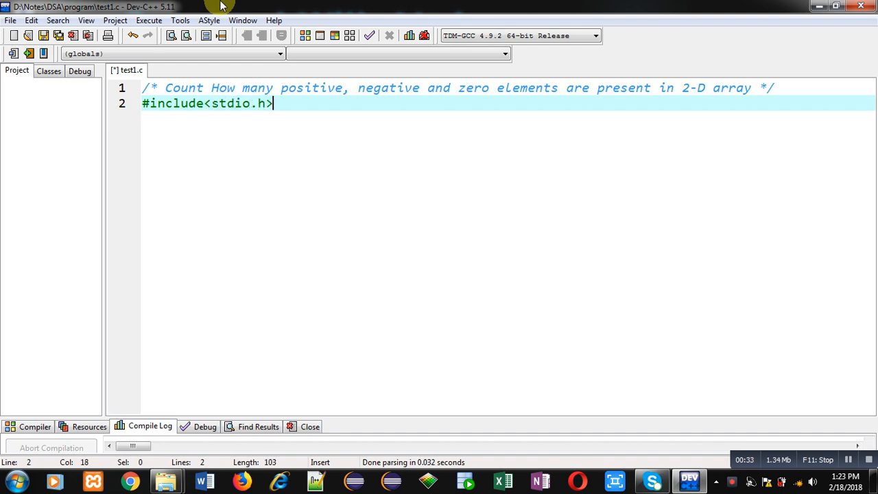
- Open int main() declaring int a[3][3], i, j, and c1=0, c2=0, c3=0
type("int main(")
type("int a[3][")
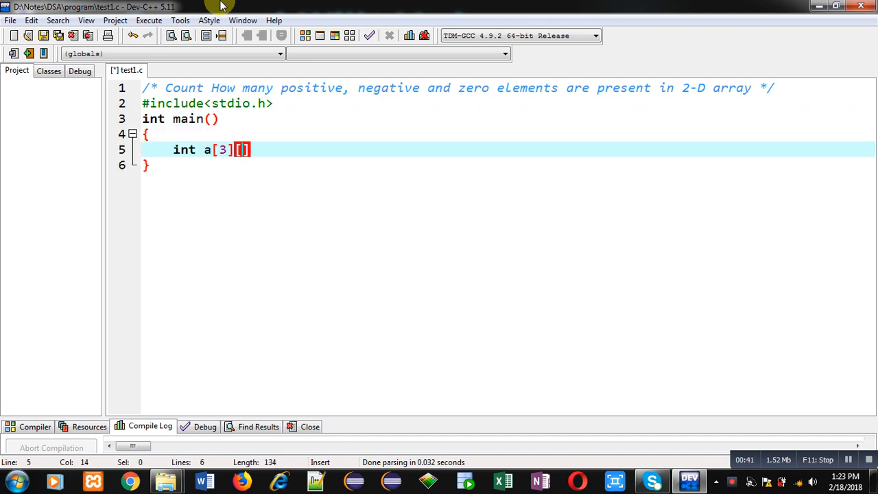
type("3],")
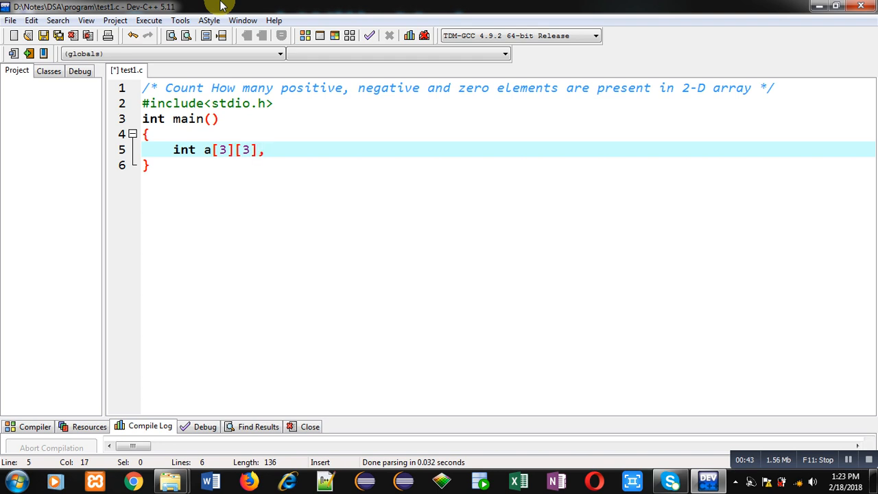
type("i,j")
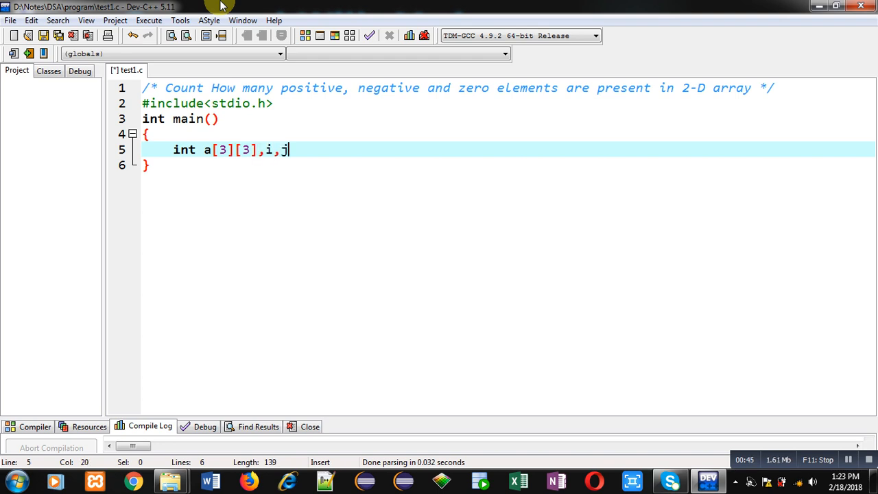
type(",")
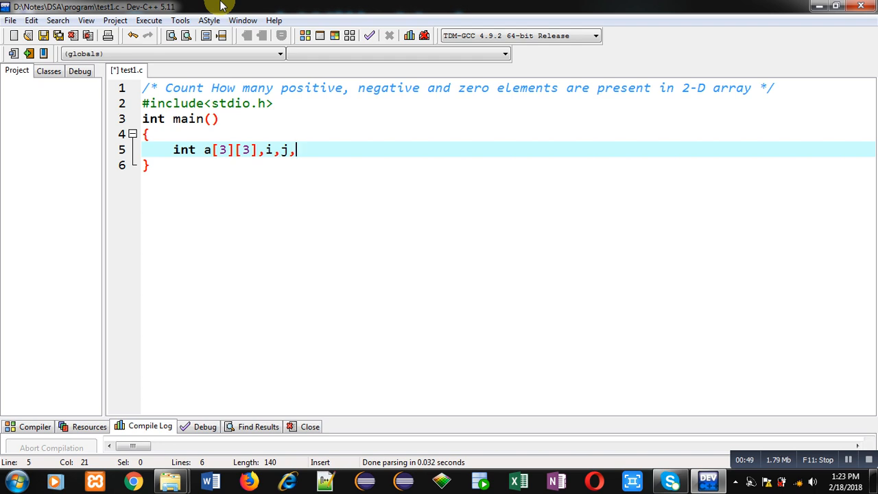
type("c1=")
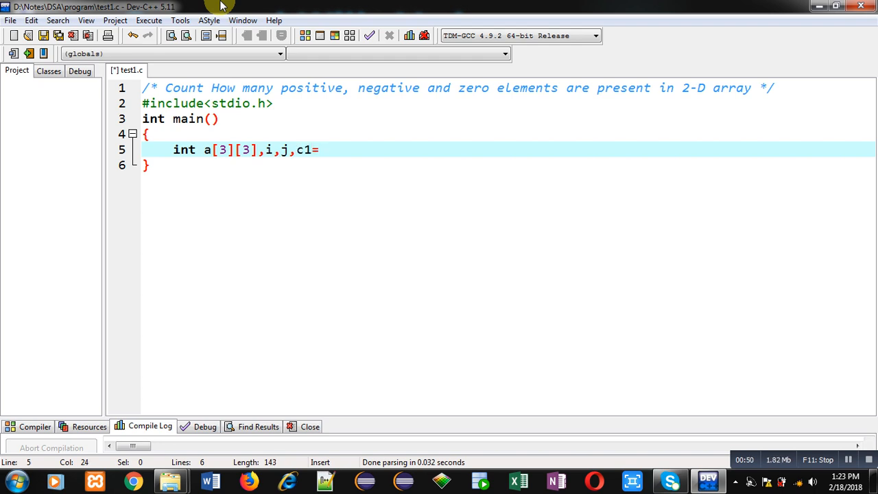
type("0,c2=")
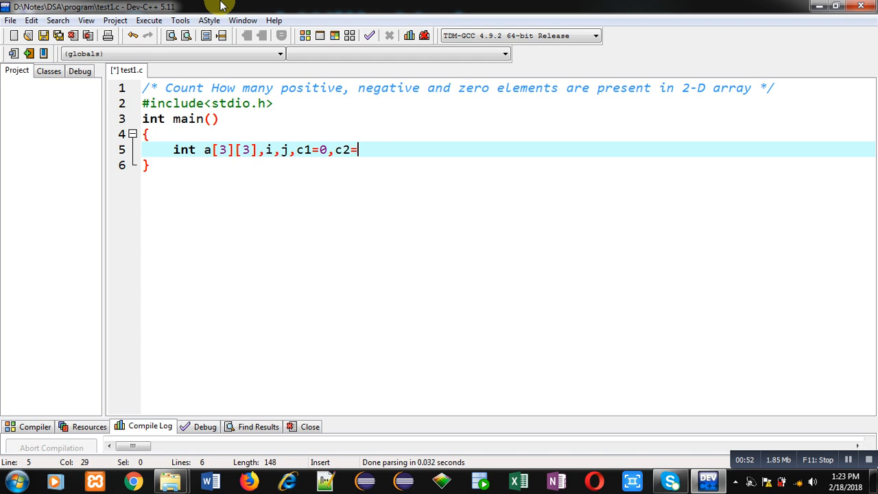
type("0,c3=0;")
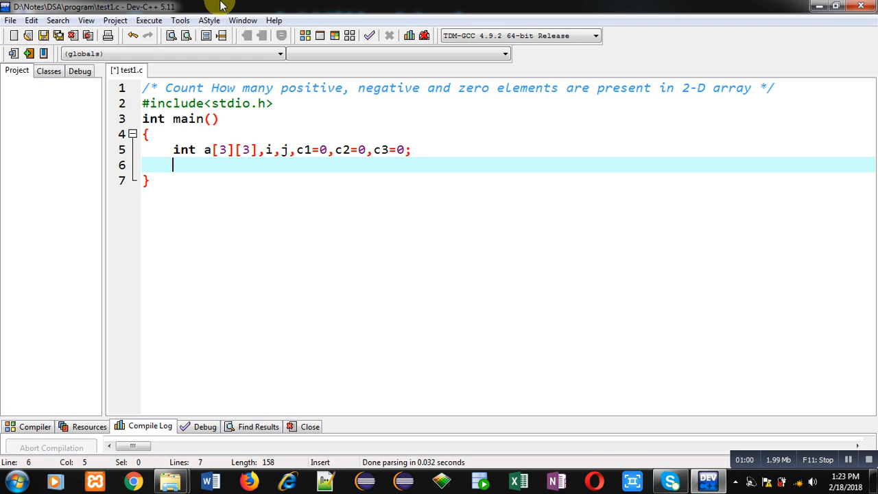
- Print the prompt "\nEnter Elements" with printf
type("printf(")
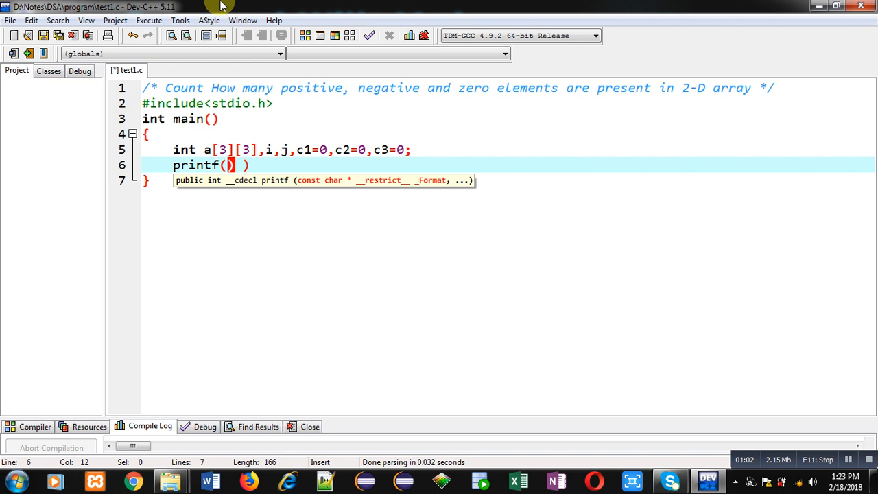
type("\"\\nEnter \"")
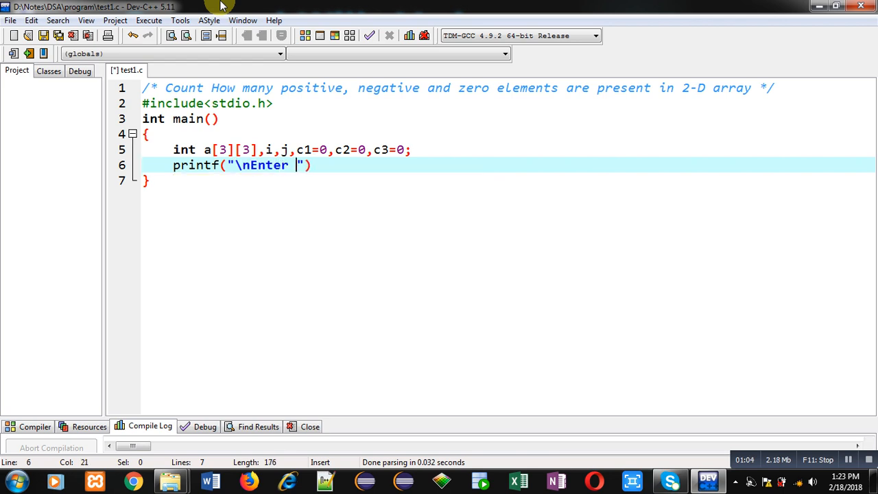
type("Elements\");")
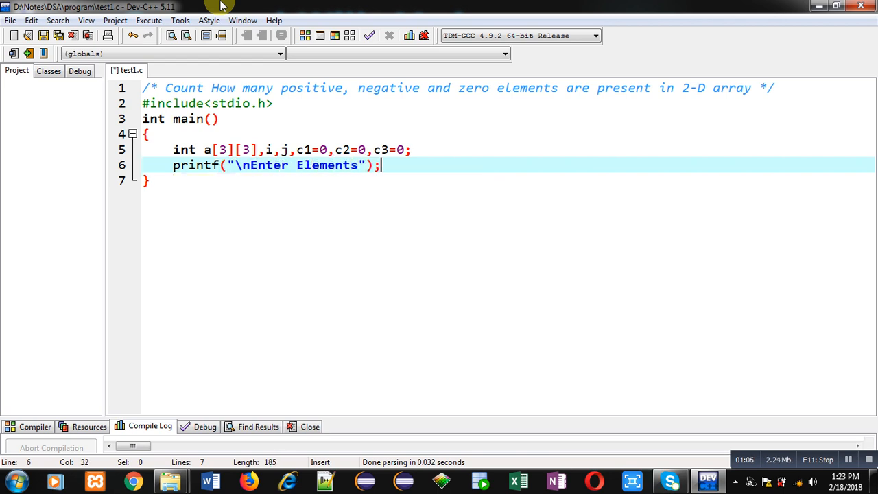
- Add nested i/j for-loops to 3 calling scanf("%d",&a[i][j])
type("for(i=")
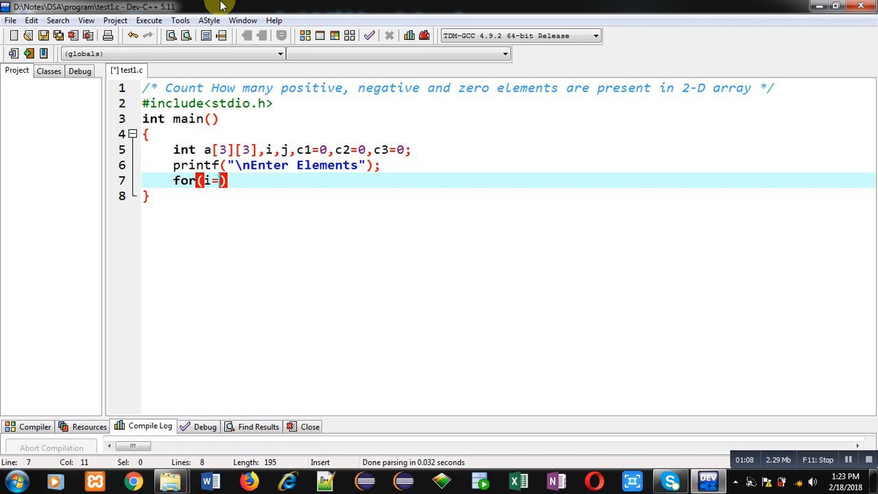
type("0;i<3;i")
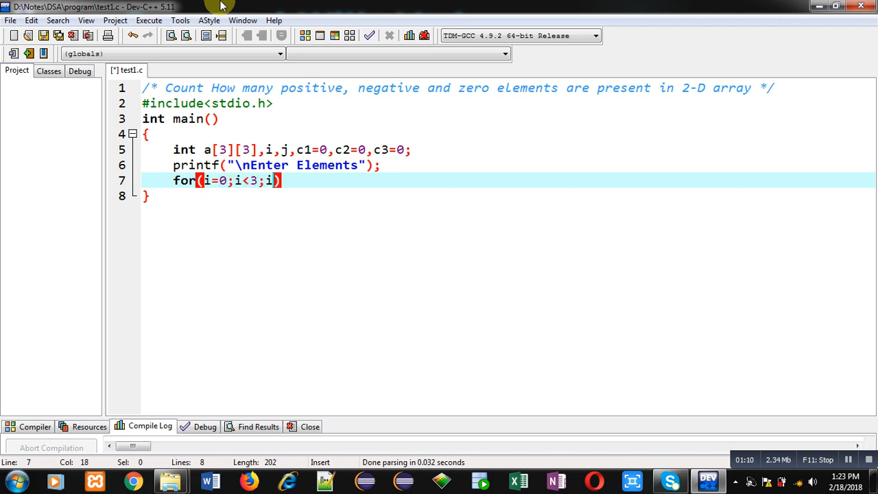
type("++)")
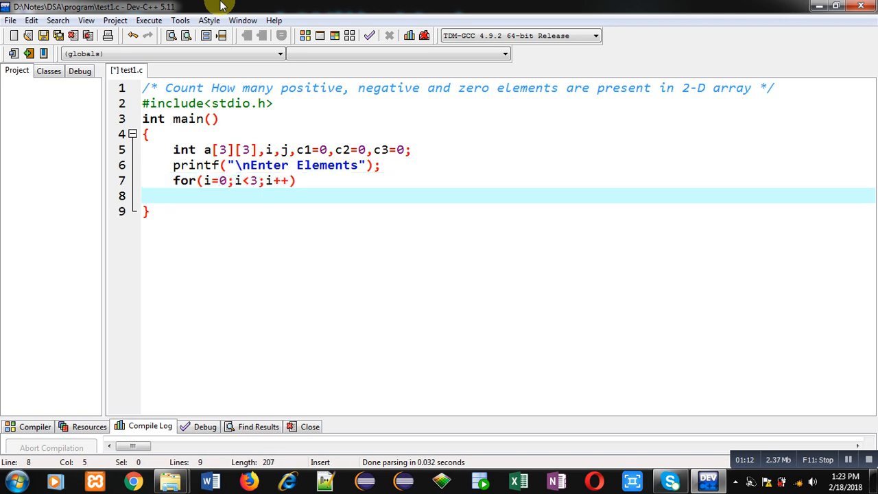
type("for()")
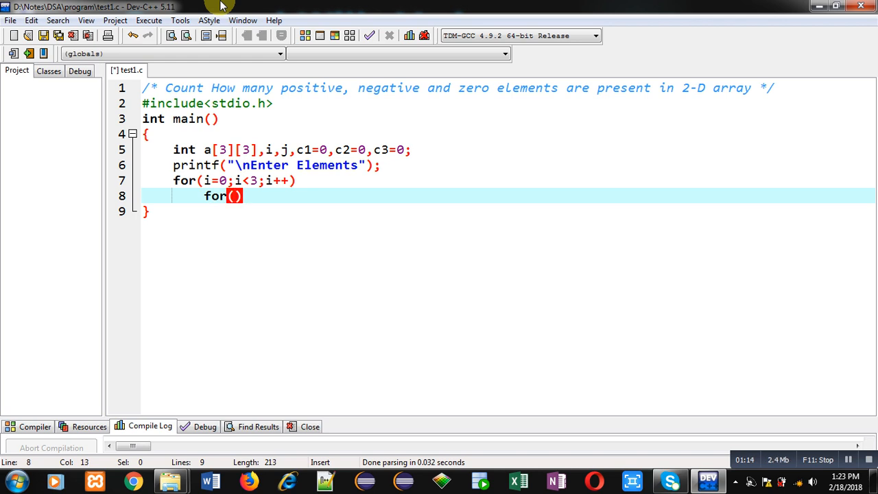
type("j=0")
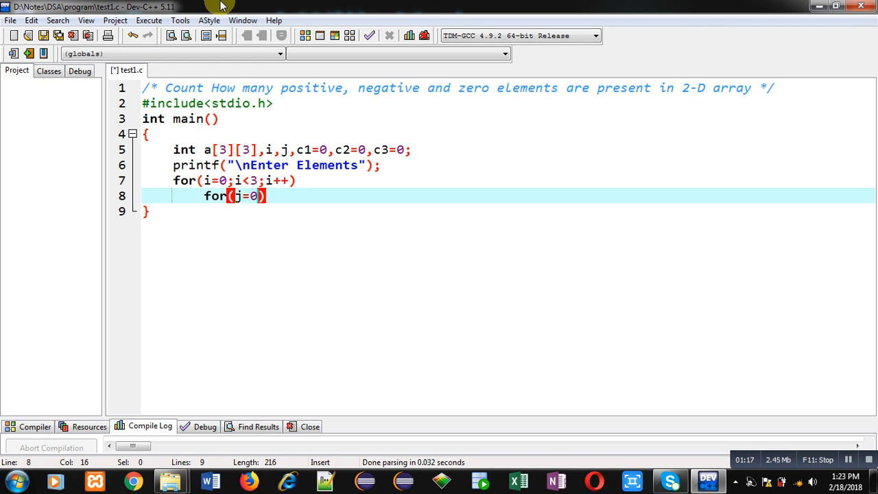
type(";")
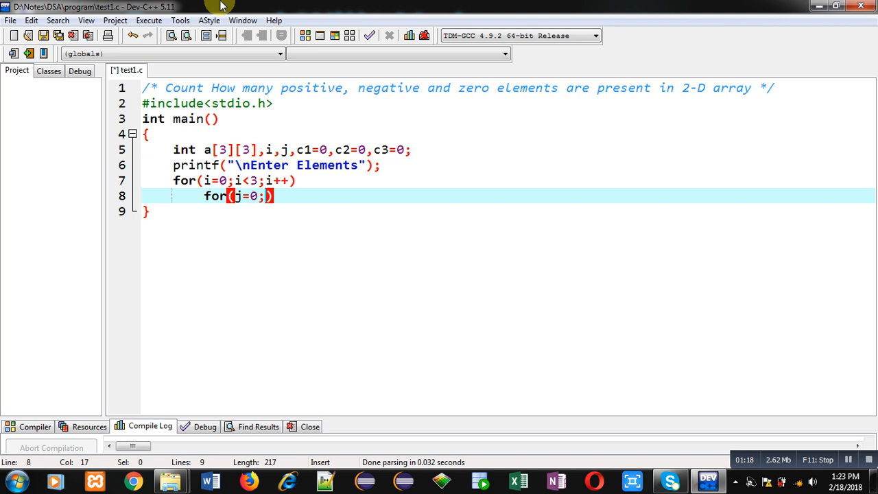
type("j")
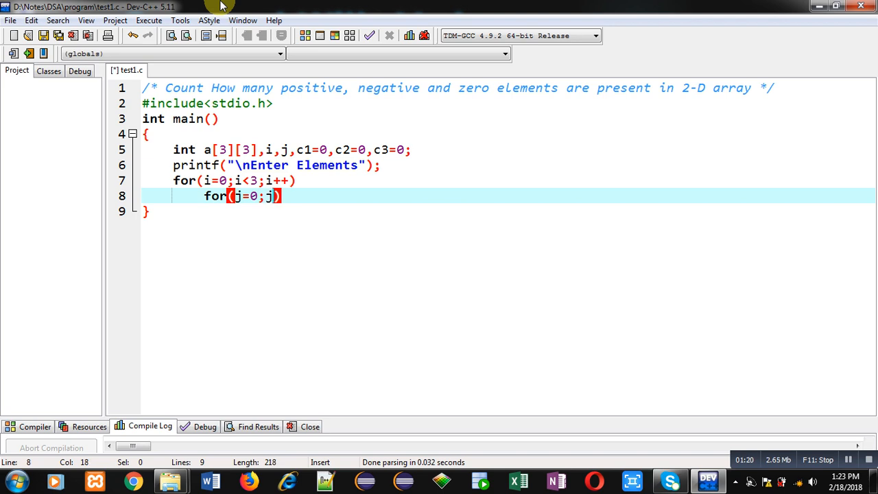
type("<3;j++")
type("scanf(\"")
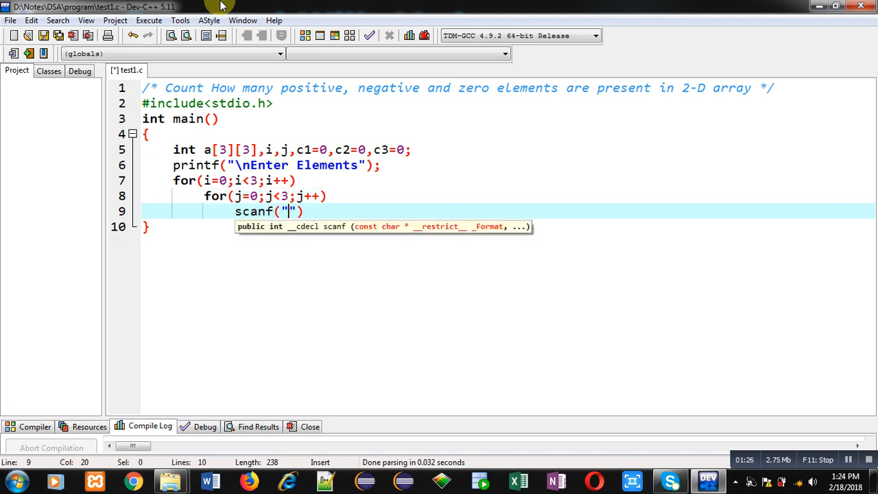
type("%d\",&a[i][j]")
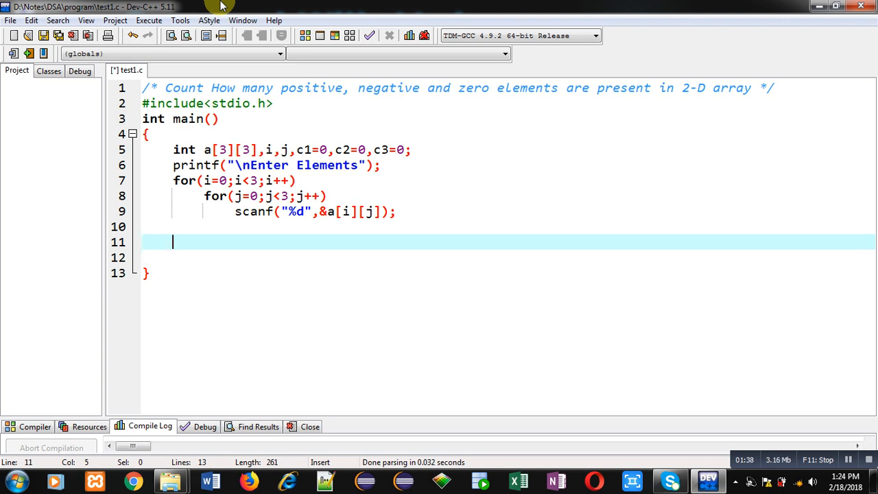
- Write a second pair of nested for-loops over i and j from 0 to 3
type("for")
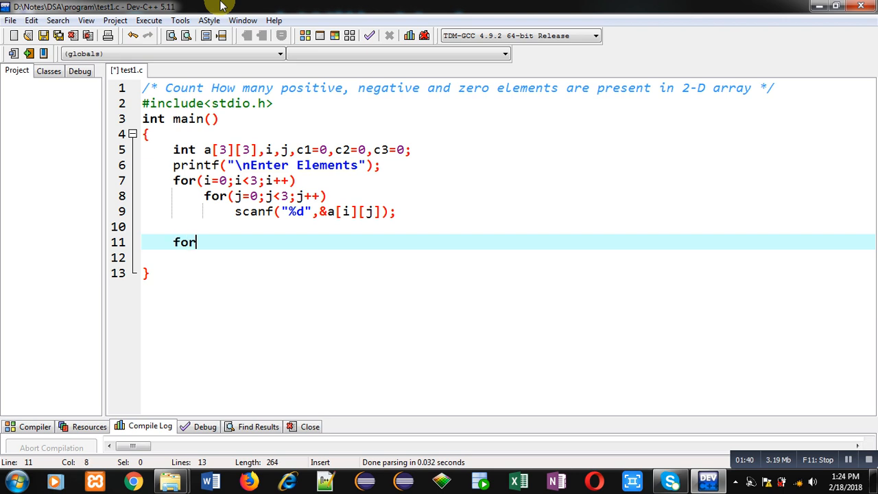
type("(i=0;")
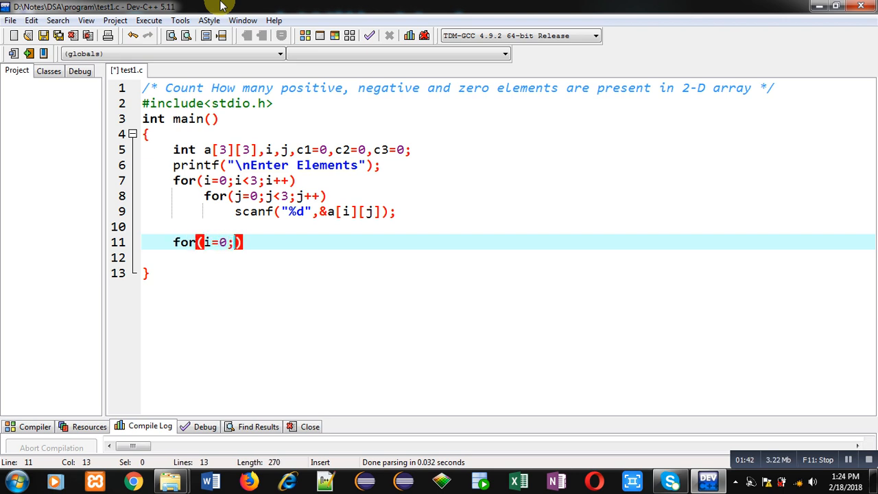
type("i<3;i++")
left_click(493, 258)
type("{")
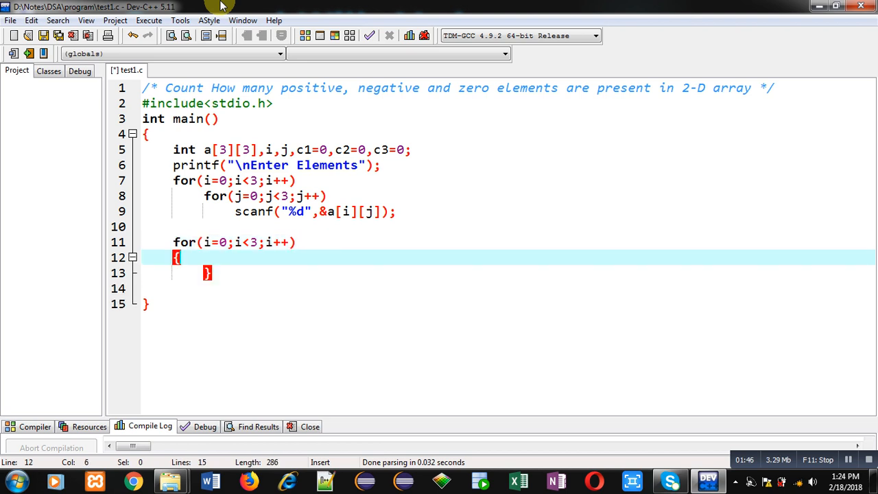
key("Enter")
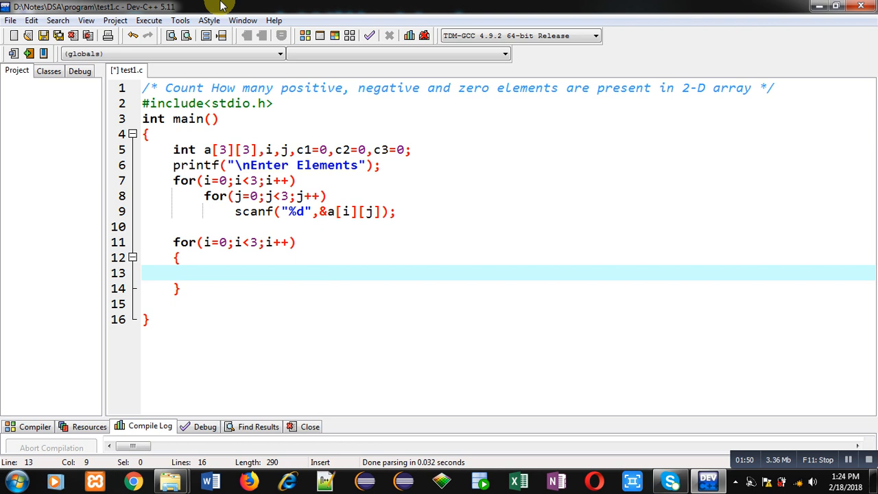
type("for(j")
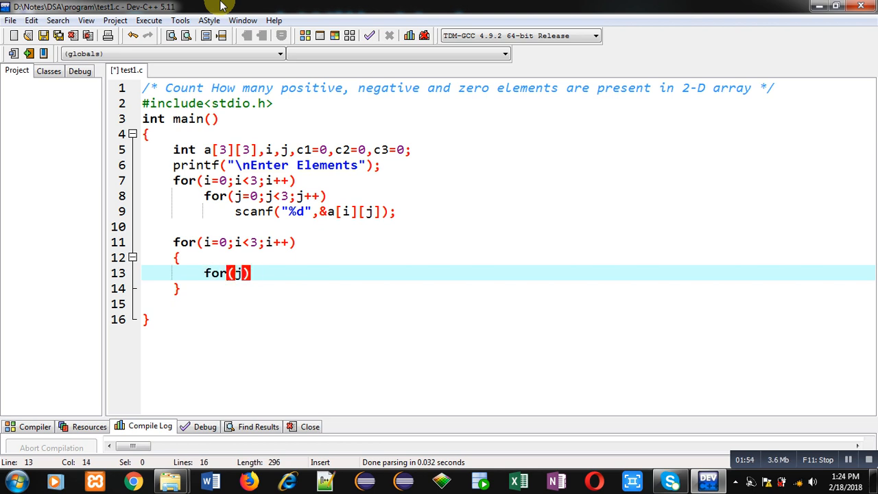
type("=0;j<")
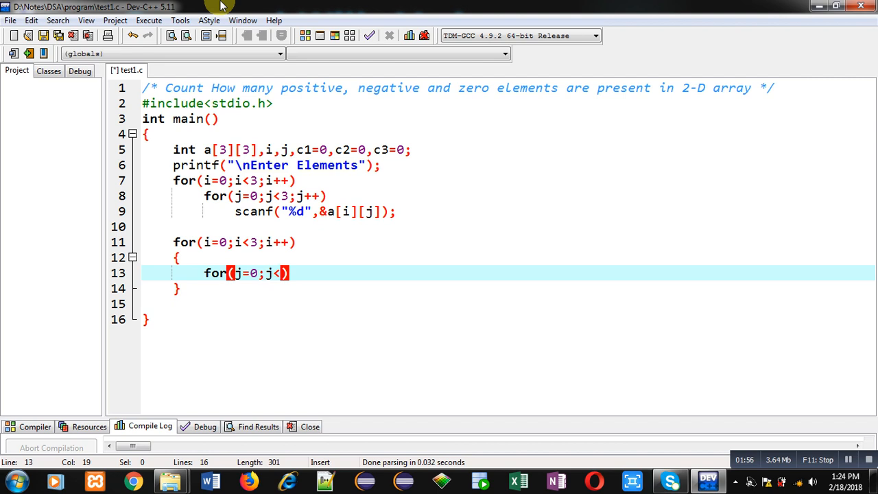
type("3;j++")
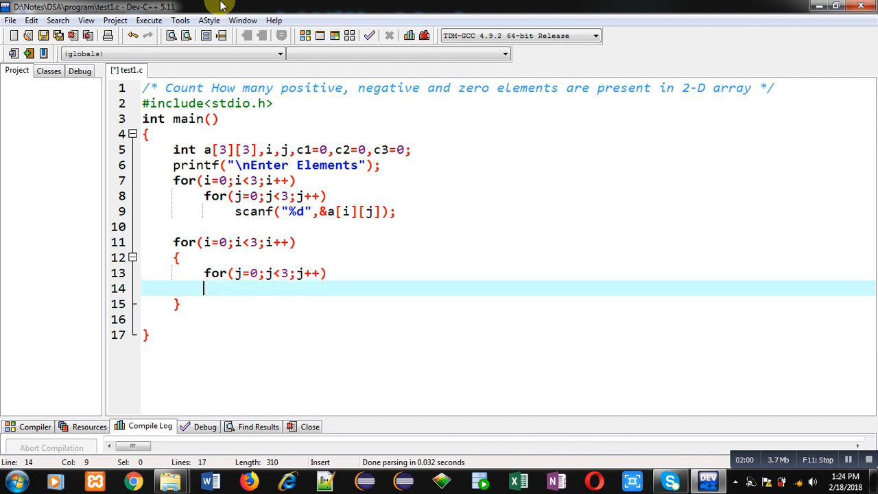
type("{")
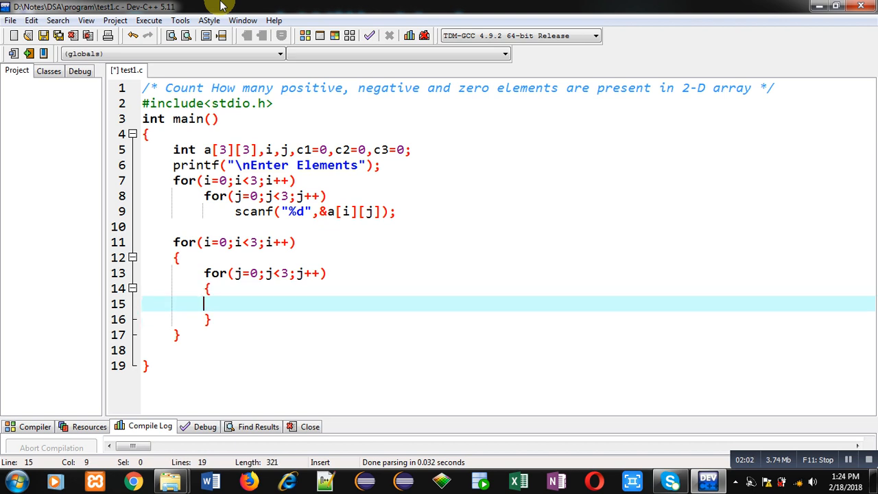
- Add an if on a[i][j] incrementing c1, commented "//counts positive elements"
type("if")
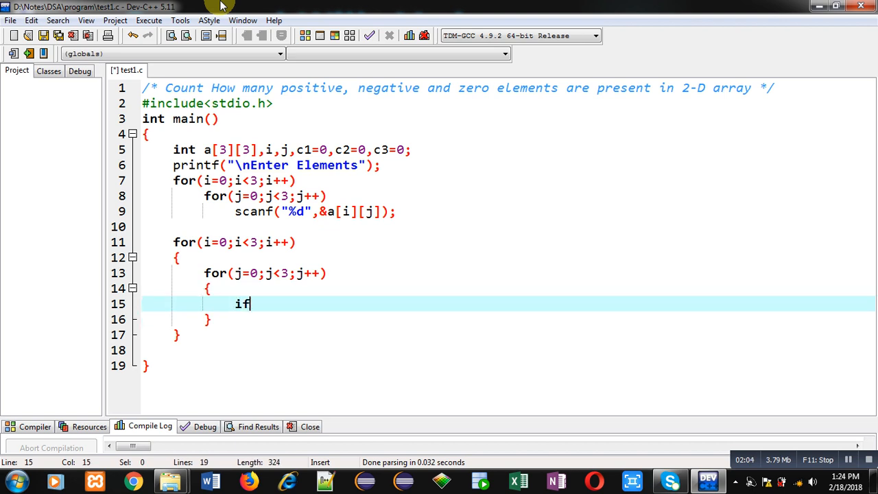
type("(a[i][j]>0")
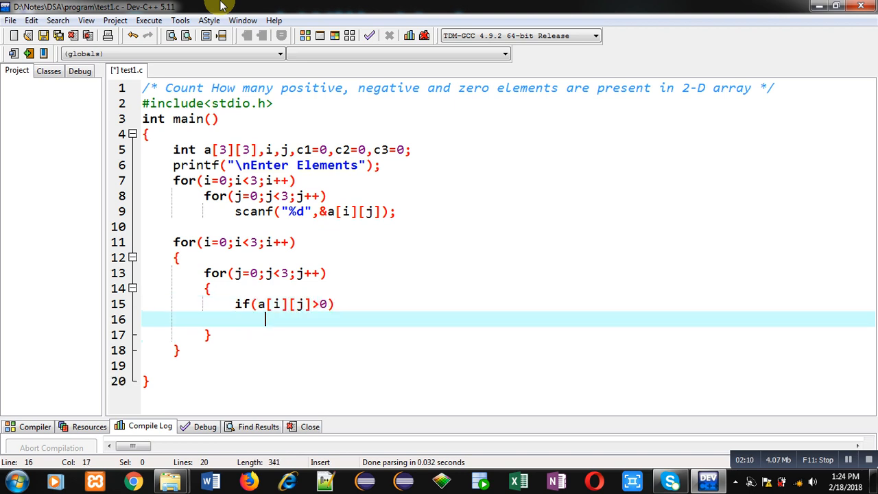
type("c1")
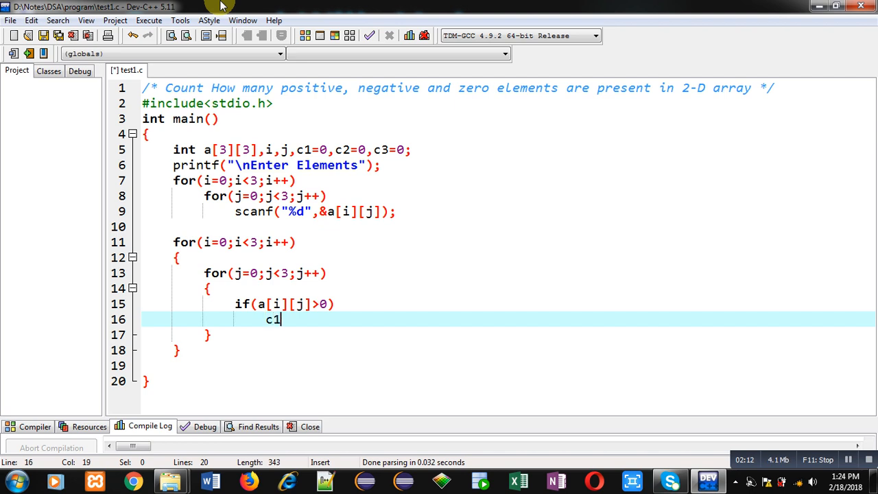
type("++;")
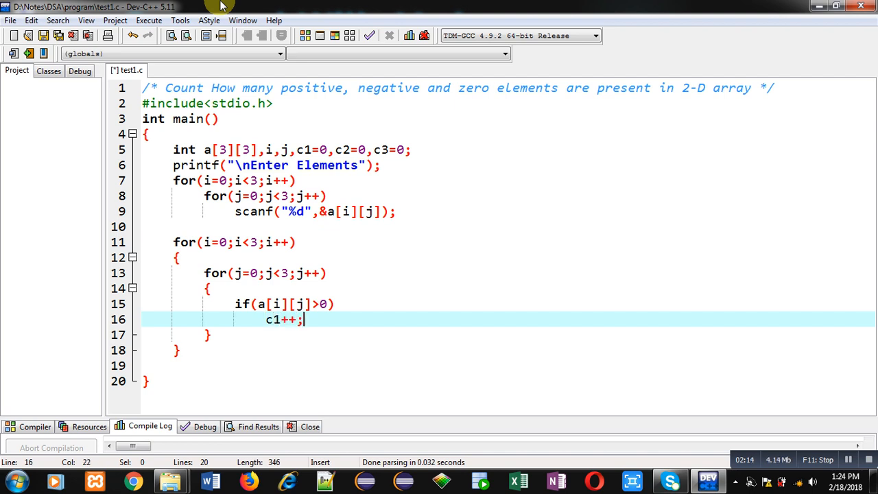
type("//cou")
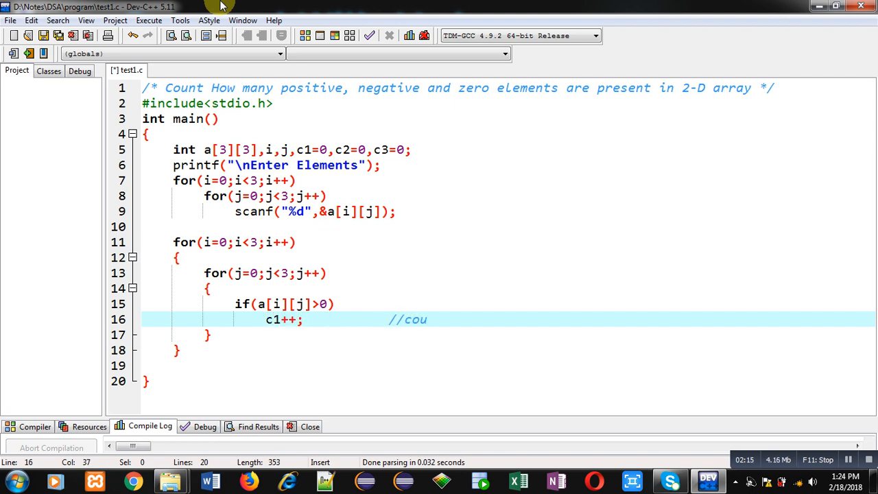
type("nts posi")
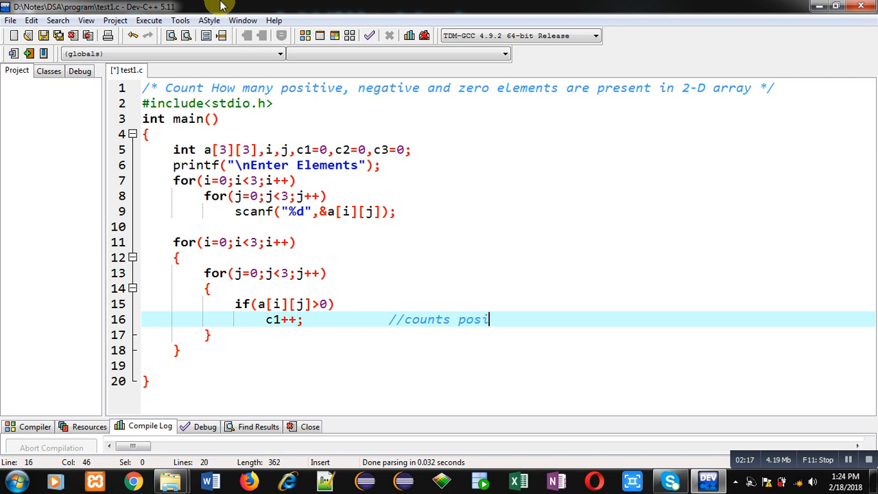
type("tive element")
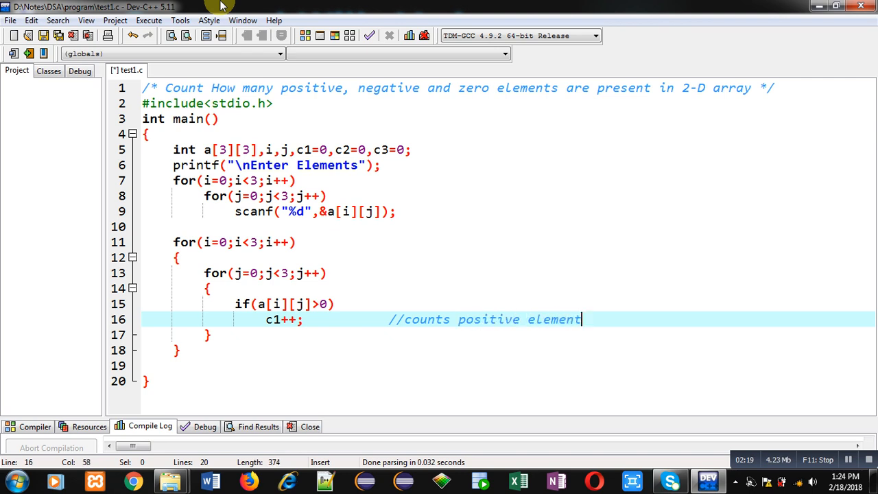
type("s")
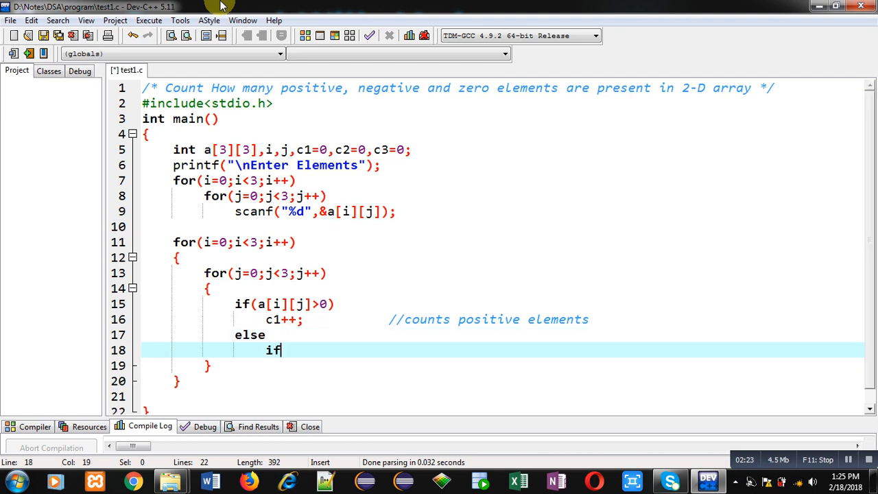
- Add else-if incrementing c2 for negatives and else incrementing c3 for zeros, with comments
type("(a)")
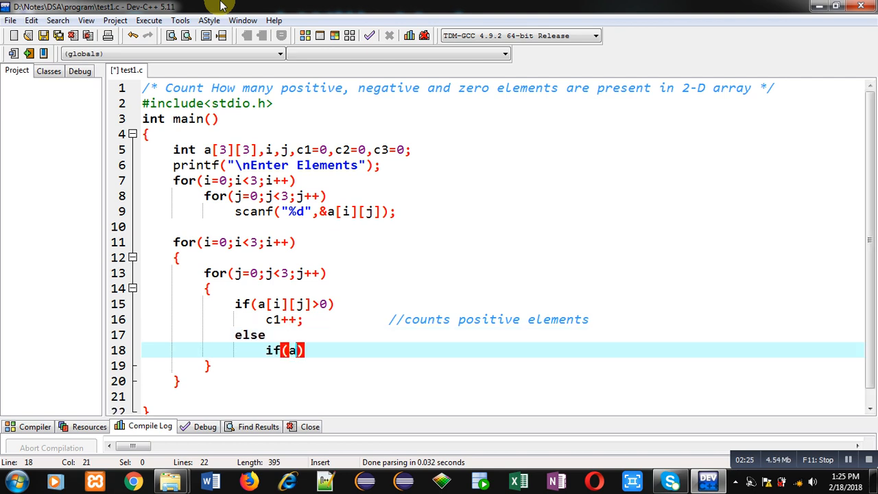
type("[i][j]<0")
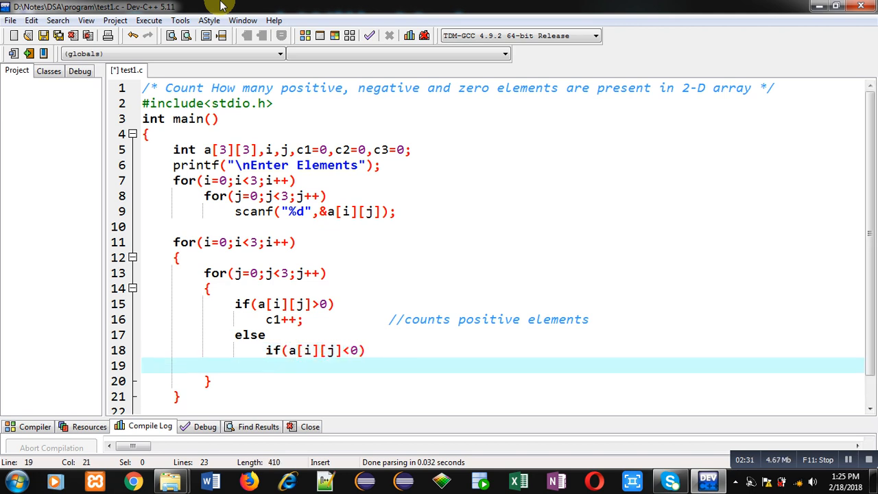
type("c")
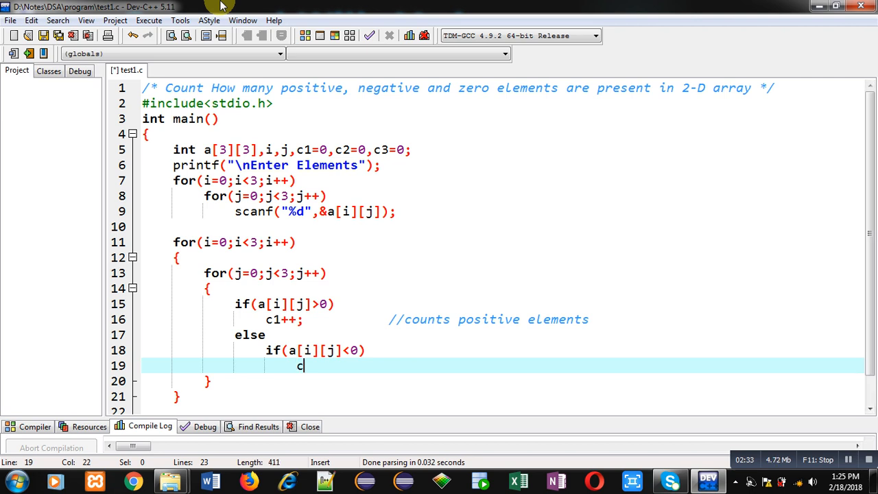
type("2++;")
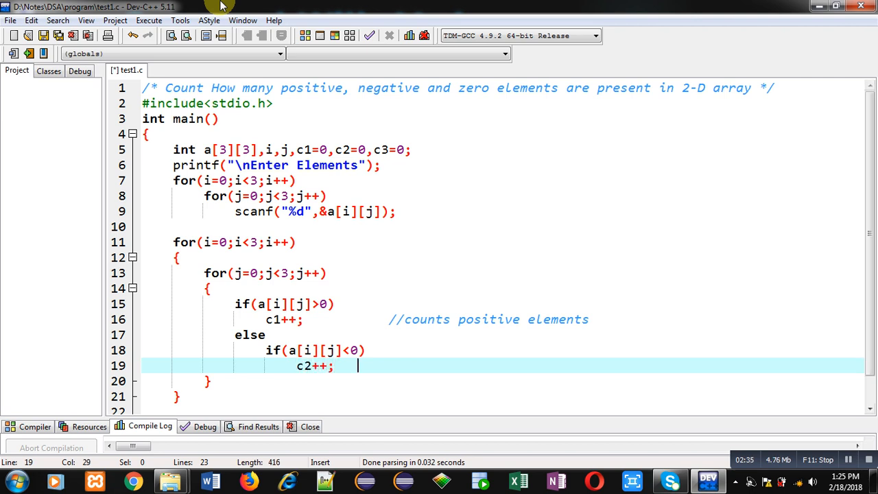
type("//cou")
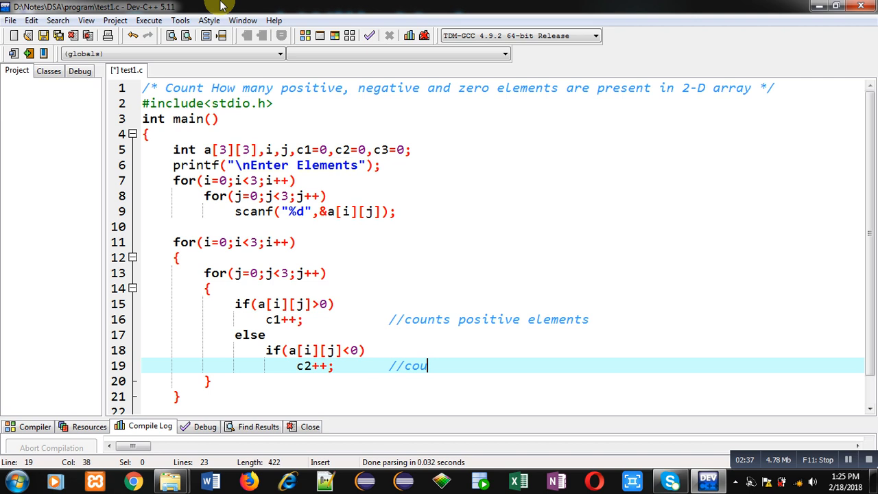
type("nts negative elements")
type("else")
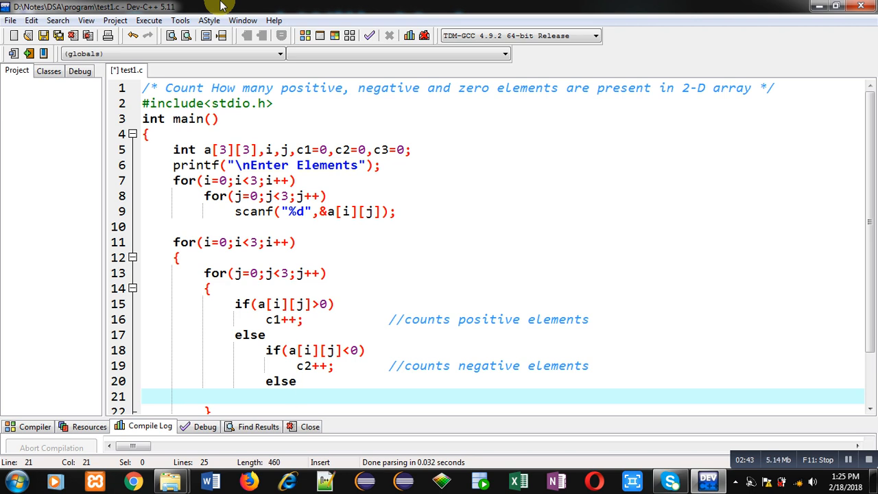
type("c3++;       //counts zero")
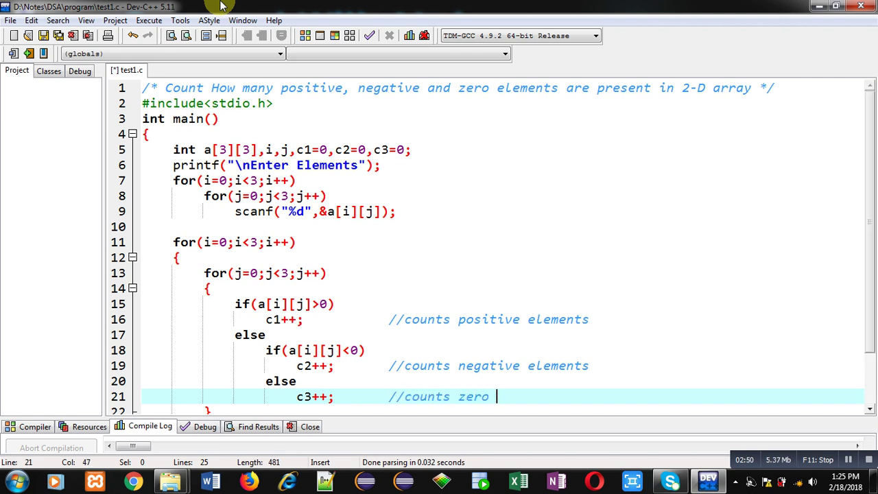
type("elements")
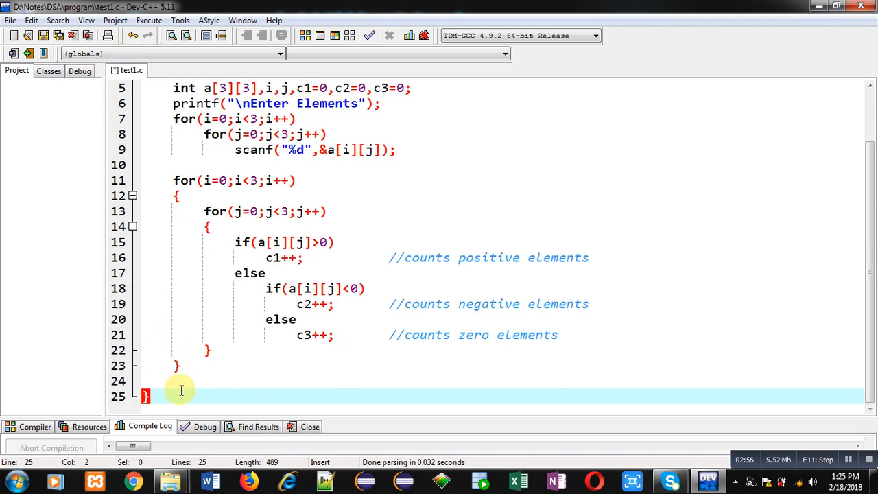
- Add printf of "Positive = %d", "Negative", "Zero = %d" with c1, c2, c3, and save
left_click(180, 383)
type("printf(\"\\")
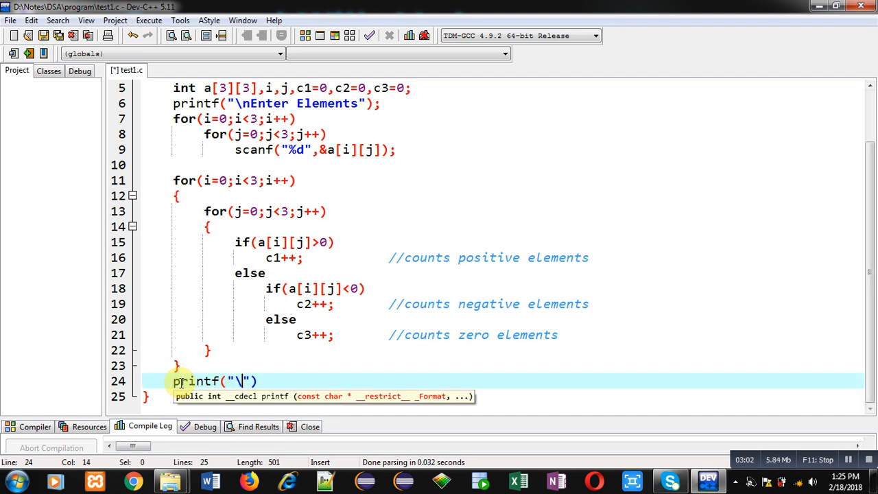
type("nPositive")
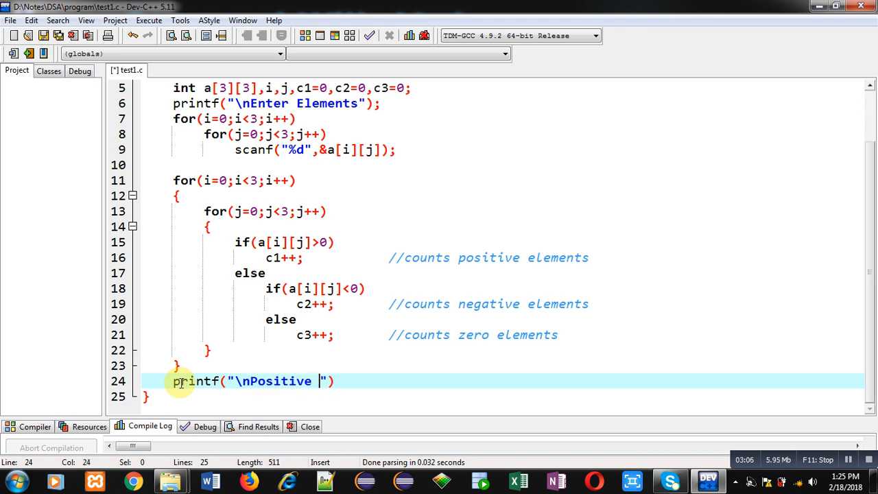
type("= %")
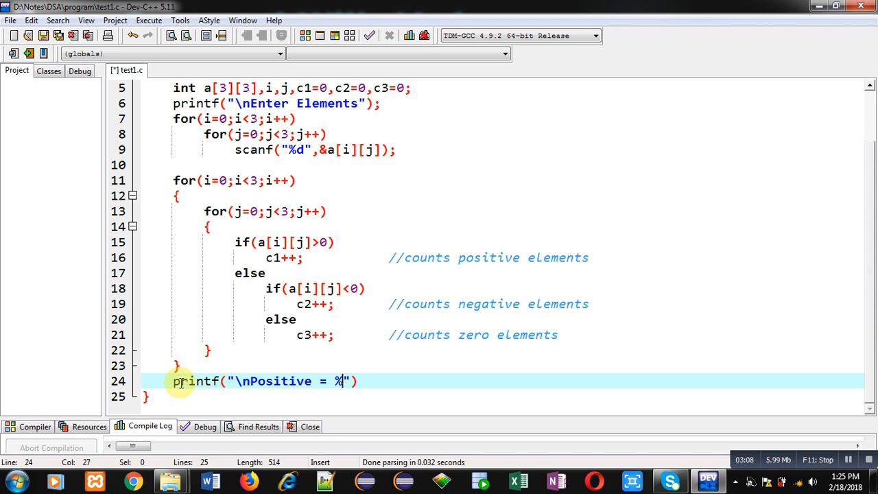
type("d\\nNegative = %")
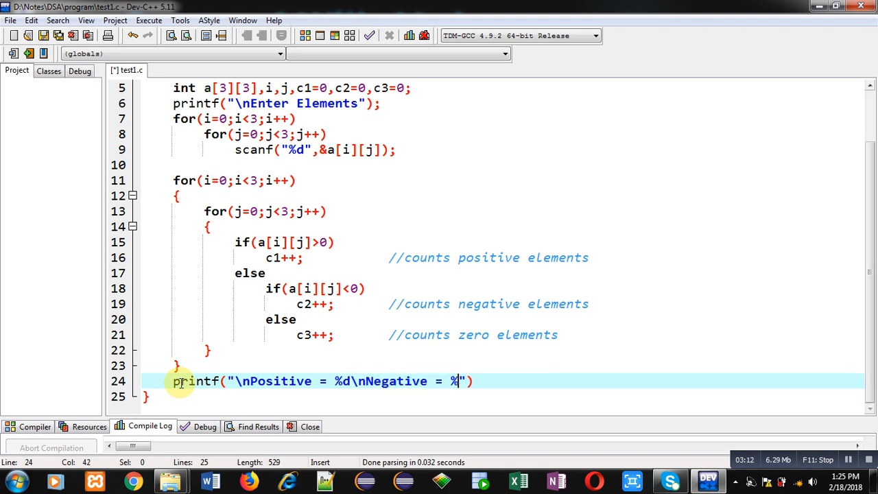
type("\\nZe")
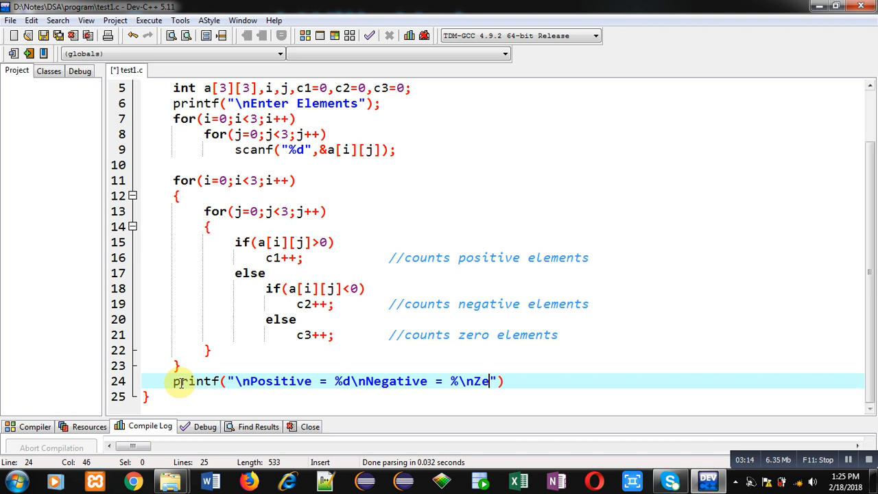
type("ro = %d")
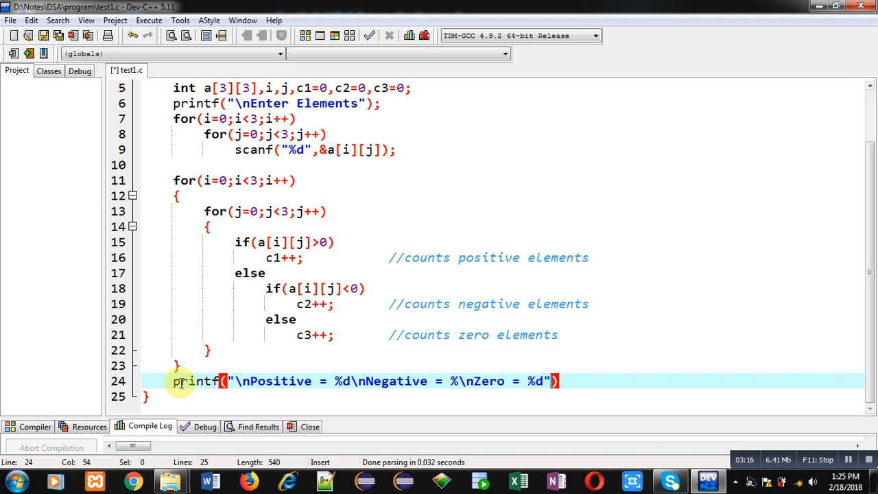
type(",c1,c")
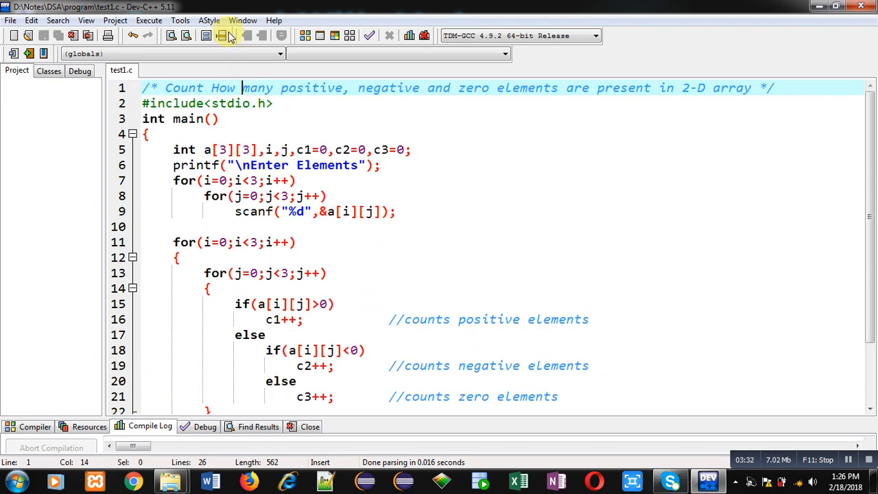
- Compile and run test1.c, entering nine array values in the console
left_click(230, 38)
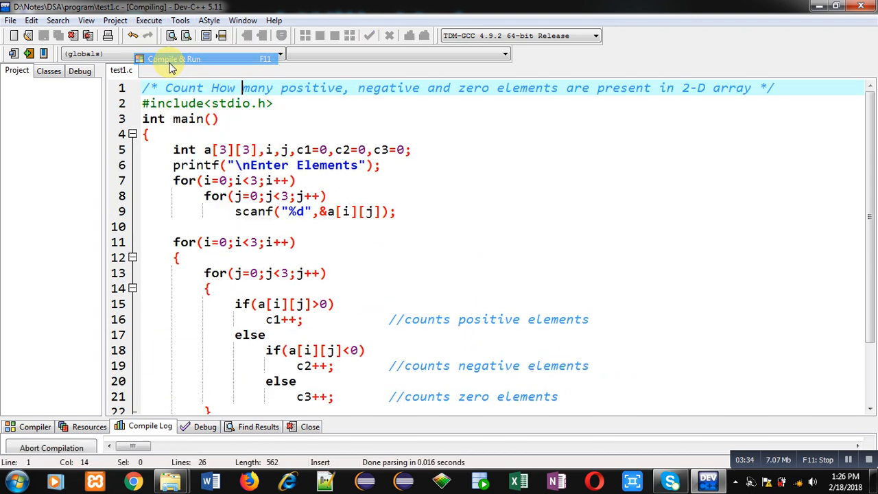
left_click(172, 58)
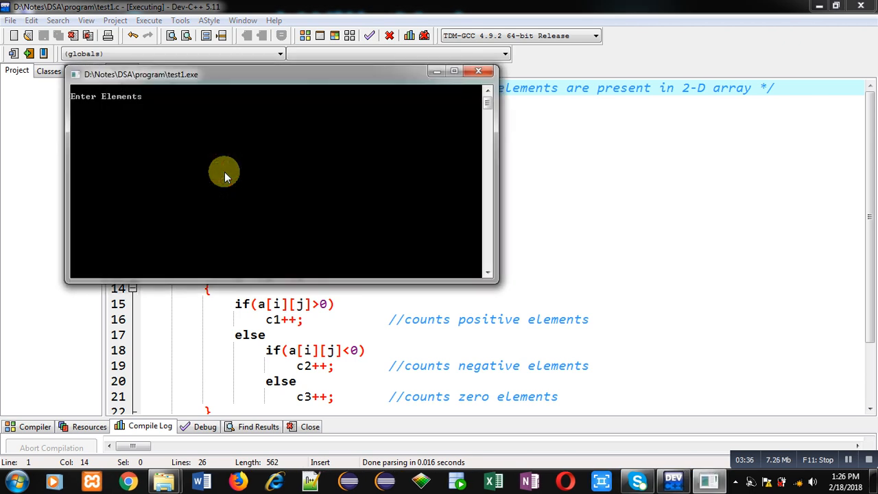
type("1")
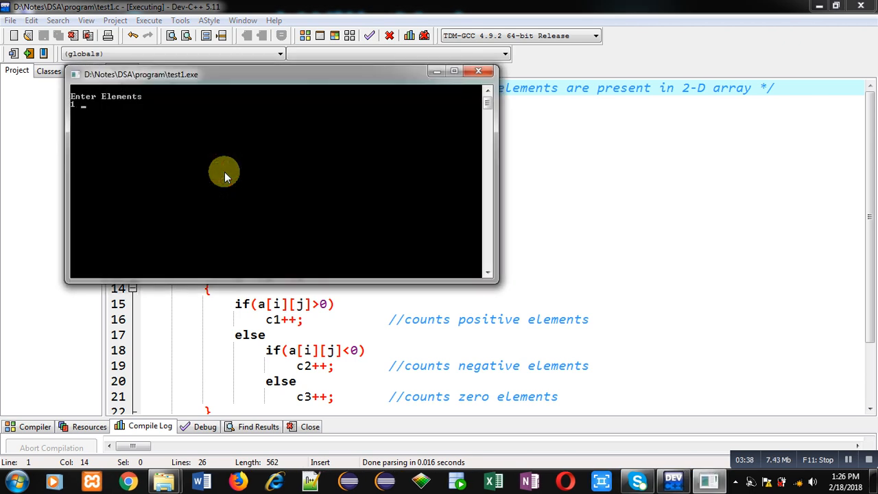
type("0 -3")
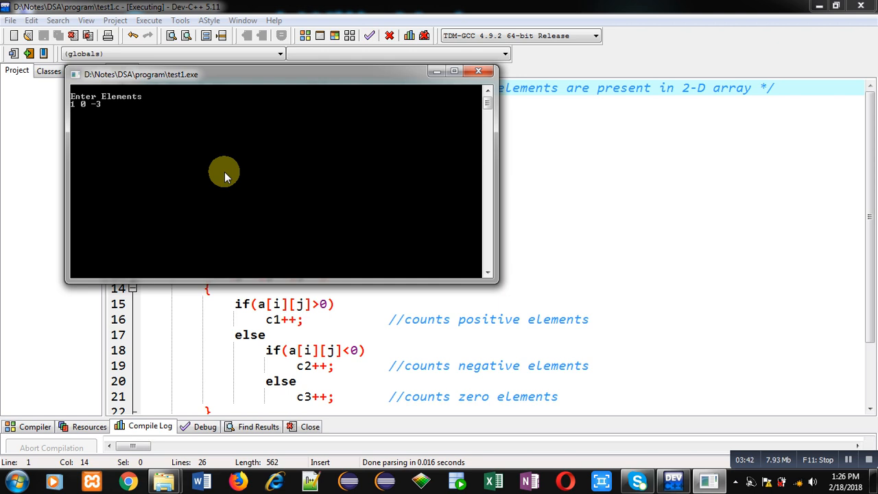
type("-4 3")
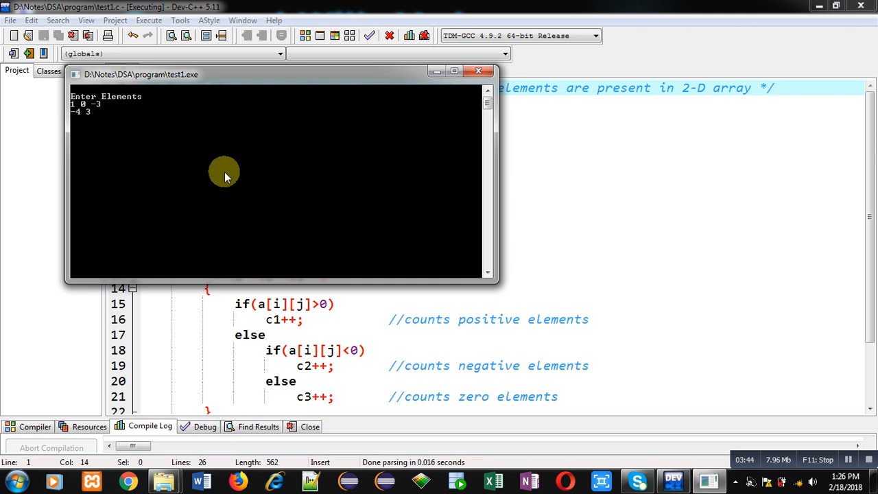
type("0")
type("-5 4 0")
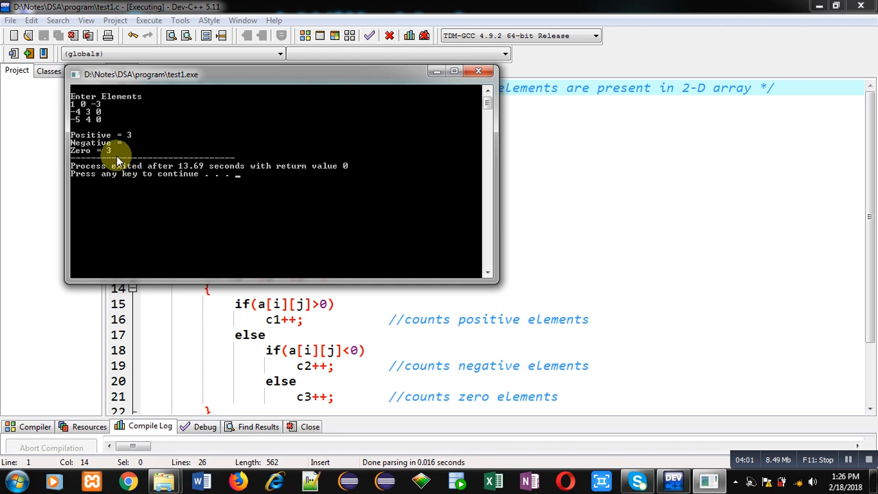
mouse_move(136, 151)
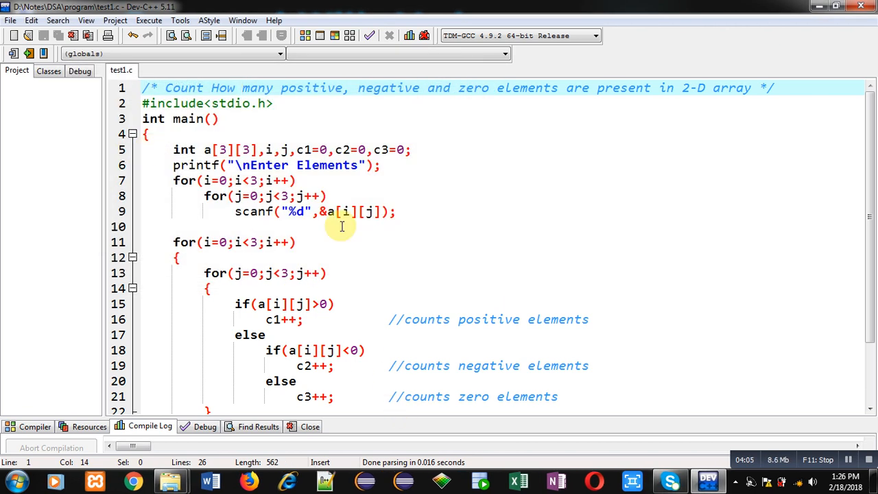
mouse_move(332, 351)
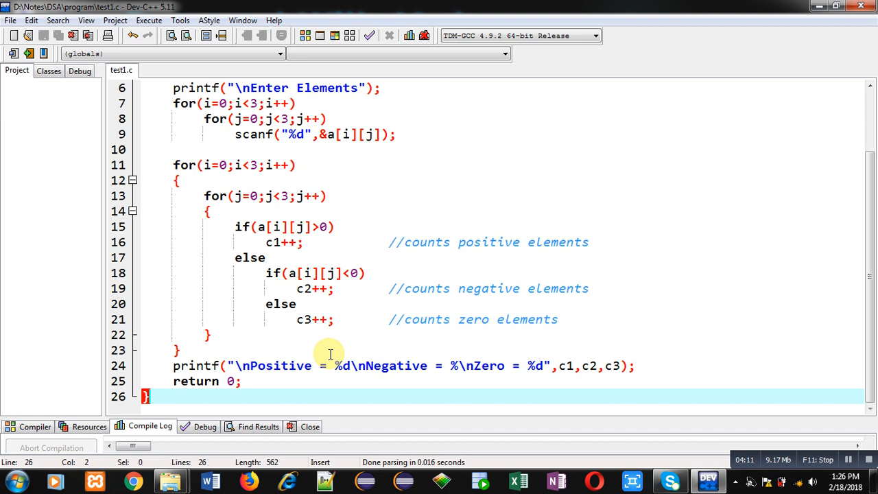
mouse_move(451, 364)
type("d")
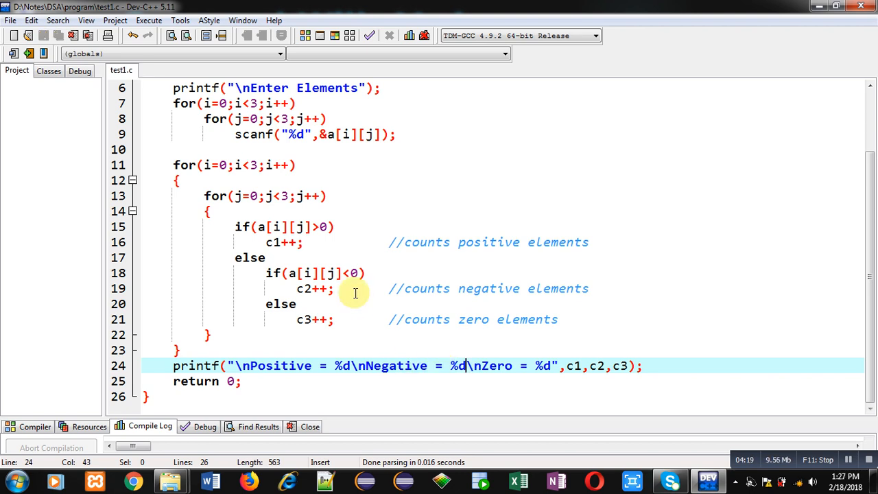
- Open the Execute menu after restoring the missing %d for Negative
left_click(149, 20)
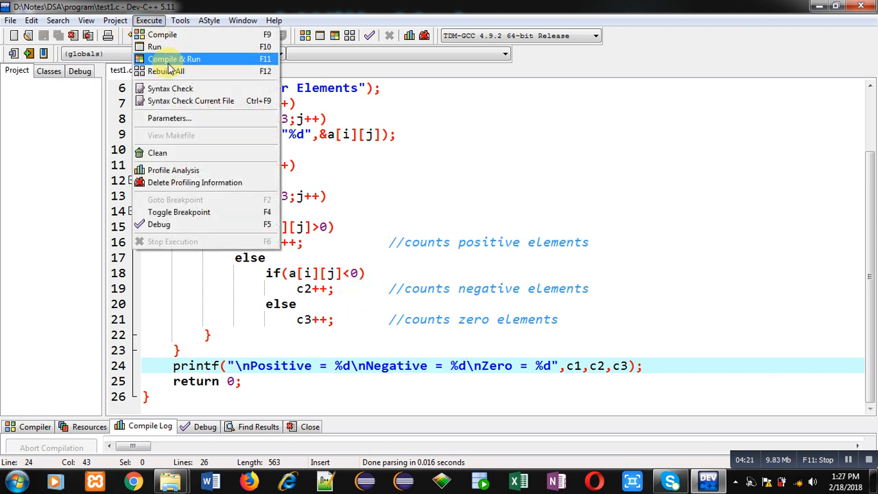
- Compile and run the corrected program, entering nine values to get counts of 3 each
left_click(174, 58)
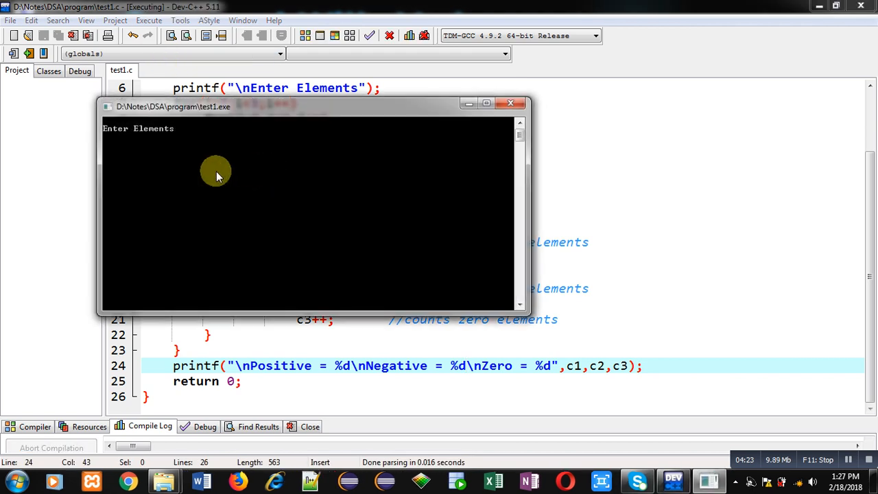
type("1")
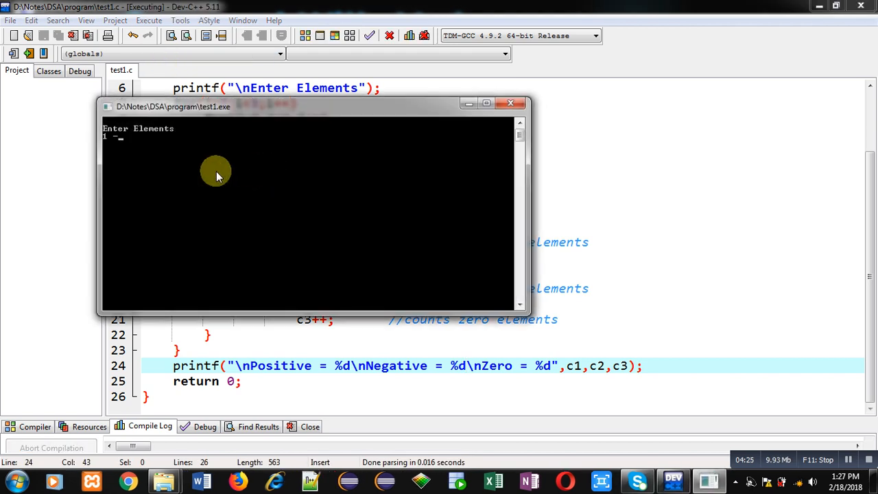
type("-2 0")
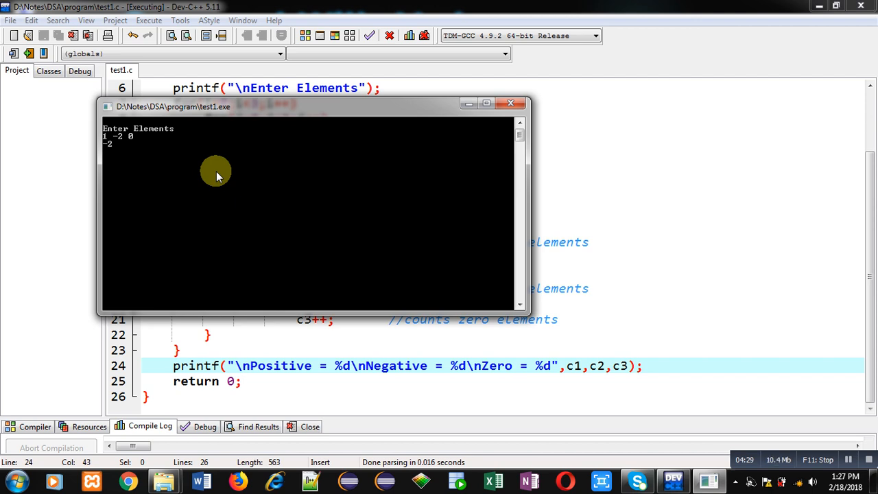
type("0 5")
type("4 0 -9")
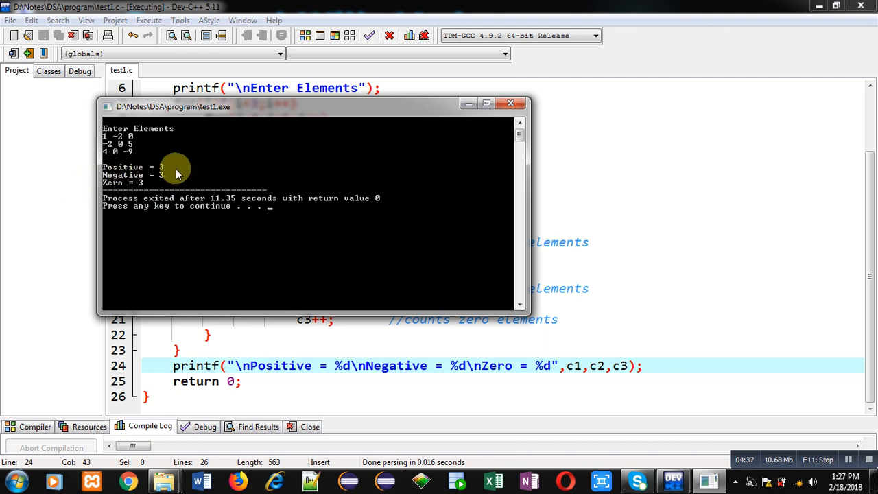
mouse_move(148, 146)
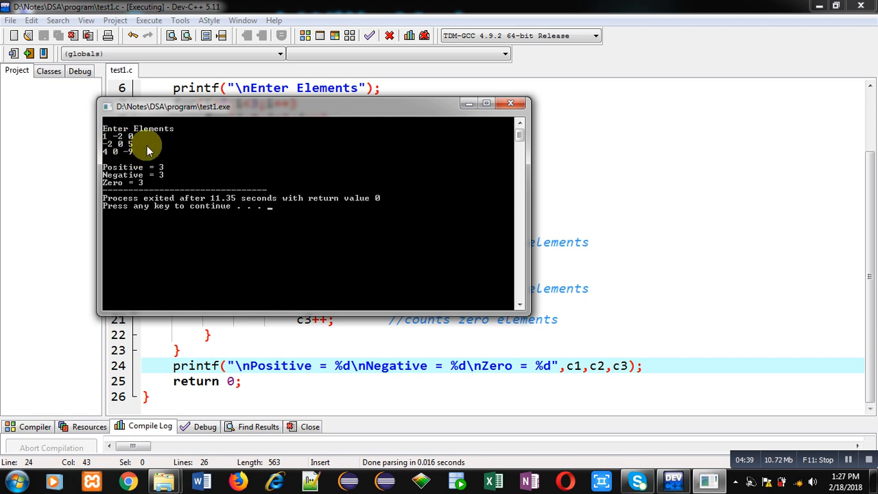
mouse_move(171, 194)
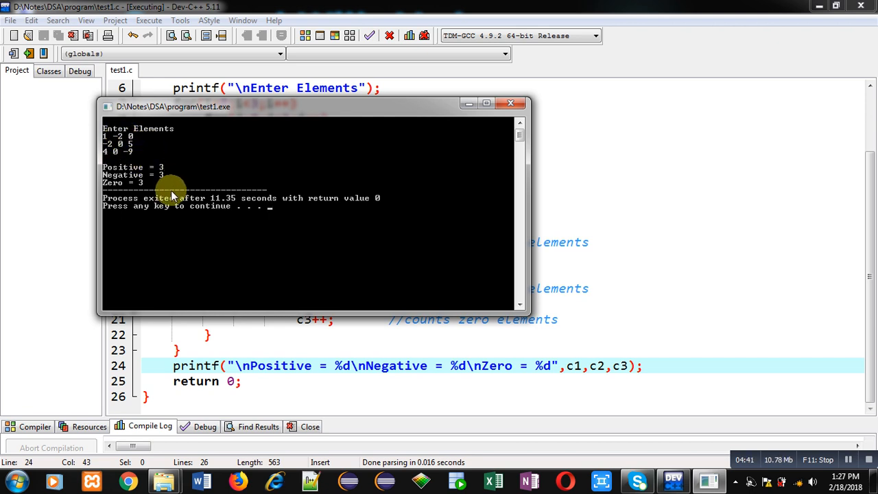
mouse_move(179, 220)
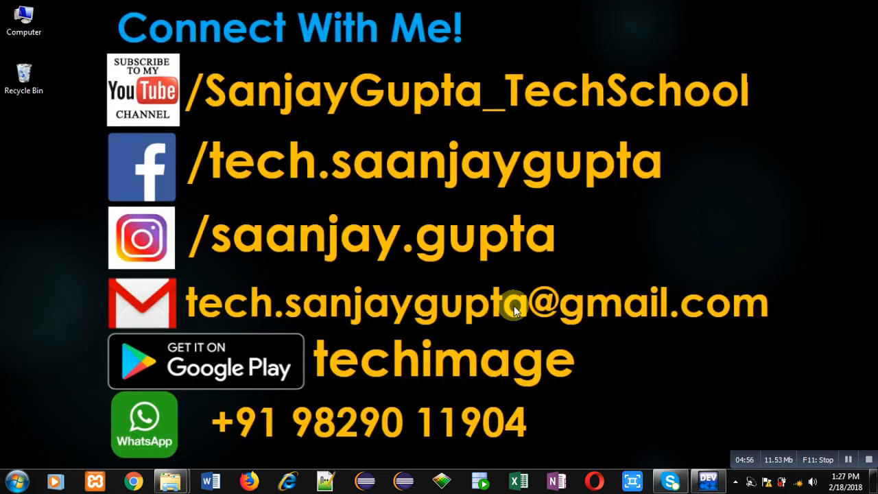
mouse_move(183, 141)
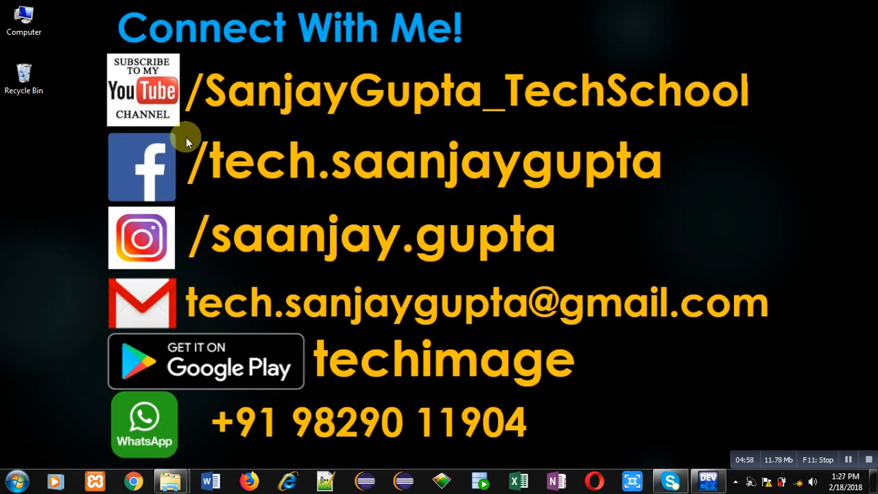
mouse_move(144, 124)
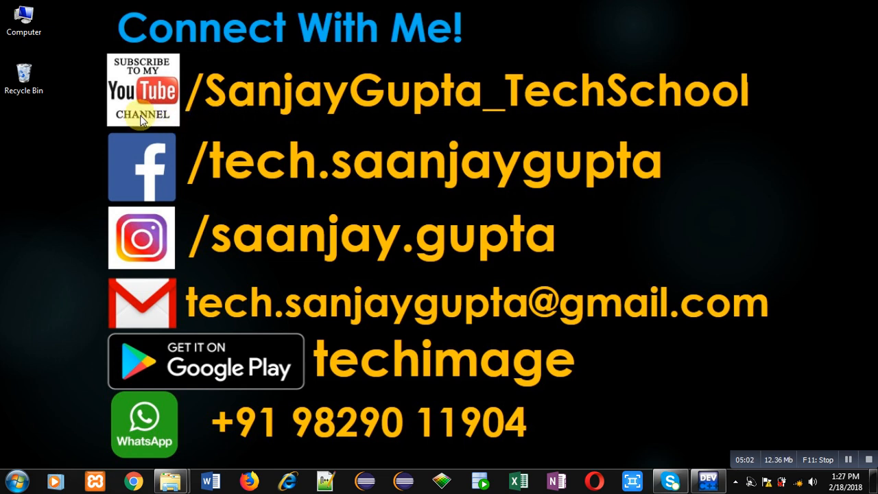
mouse_move(408, 123)
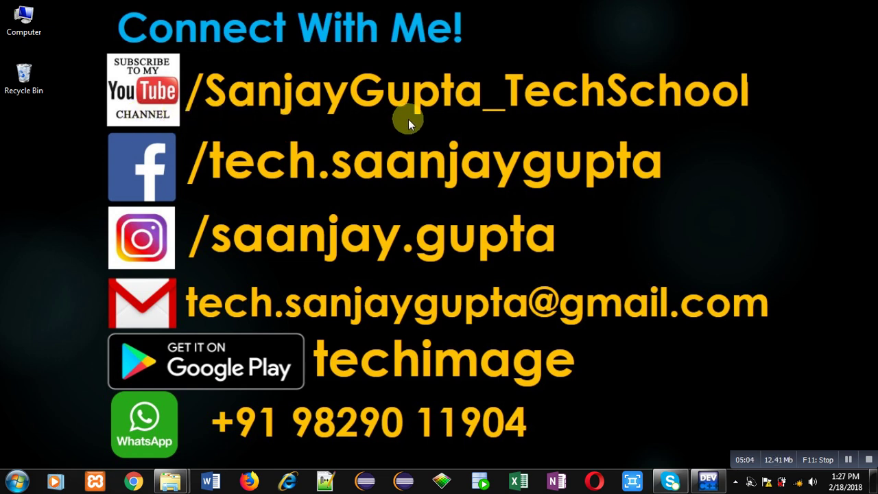
mouse_move(339, 398)
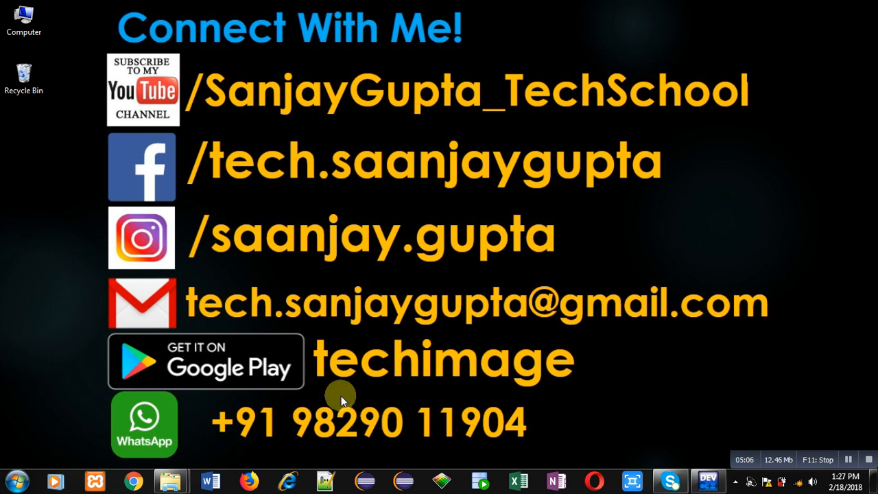